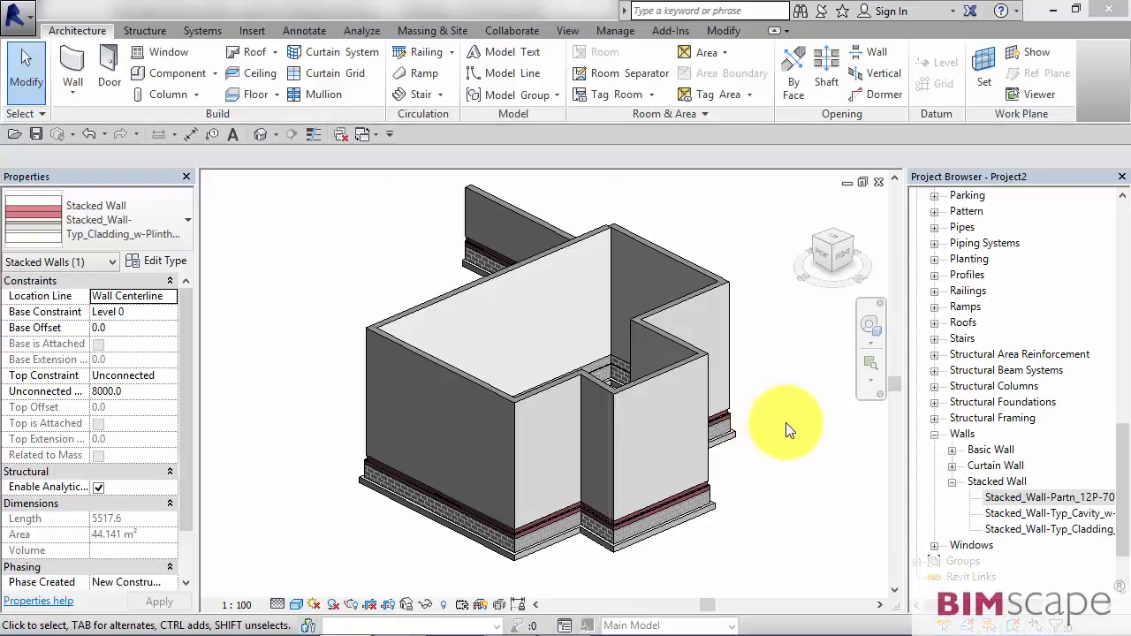
{"action": "mouse_move", "coordinate": [791, 447]}
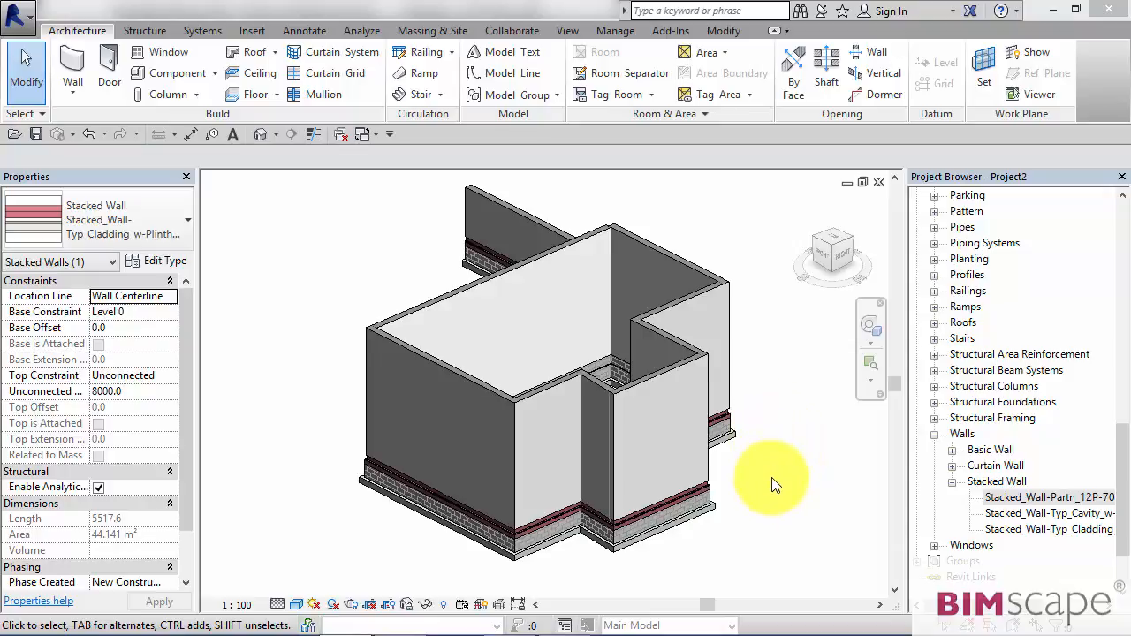
{"action": "mouse_move", "coordinate": [761, 408]}
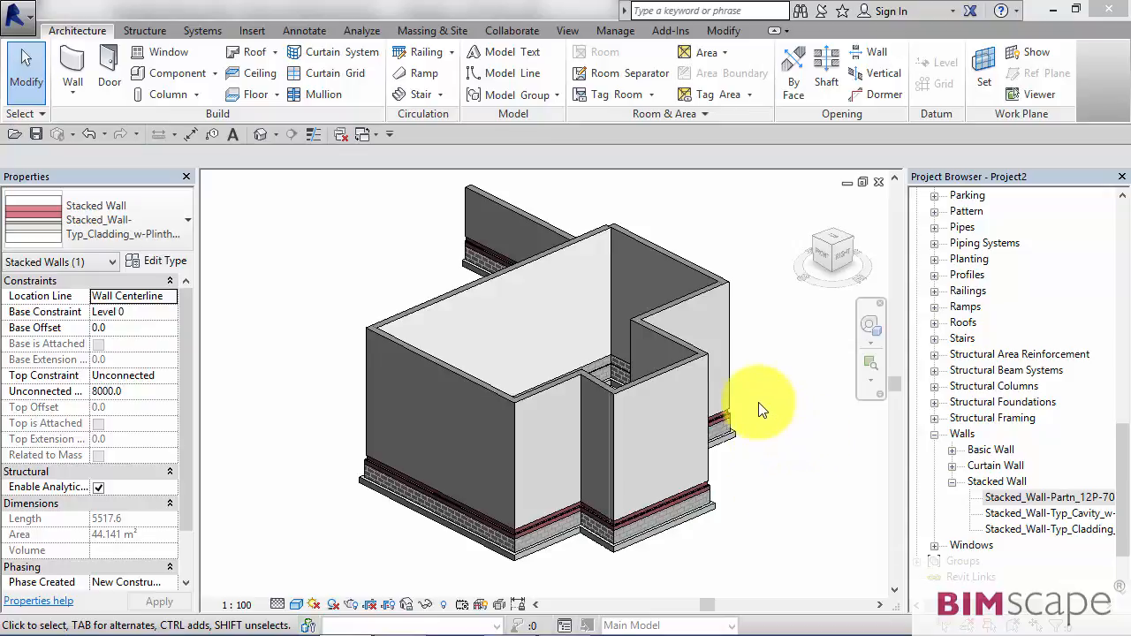
{"action": "mouse_move", "coordinate": [791, 489]}
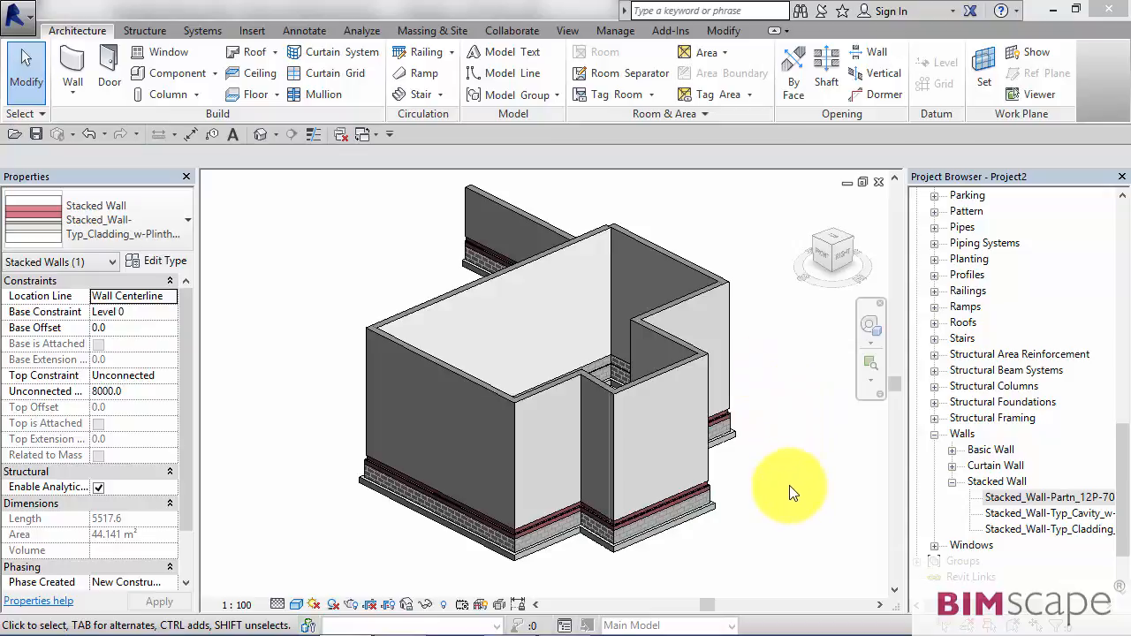
{"action": "mouse_move", "coordinate": [774, 420]}
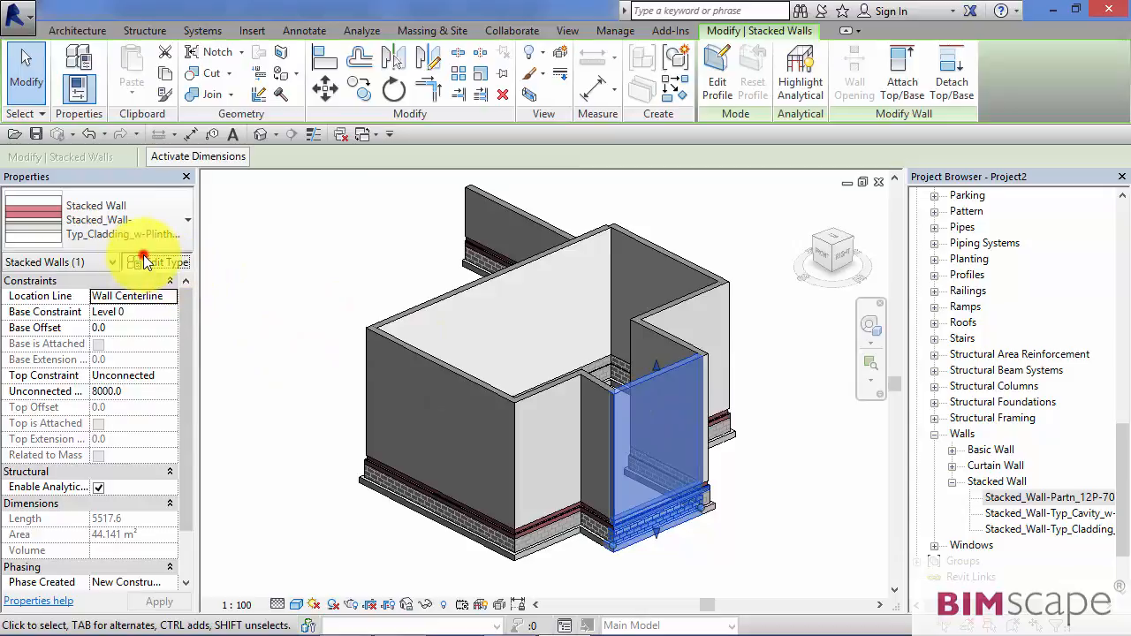
- Open the stacked wall's Type Properties and its Structure assembly editor
{"action": "left_click", "coordinate": [154, 261]}
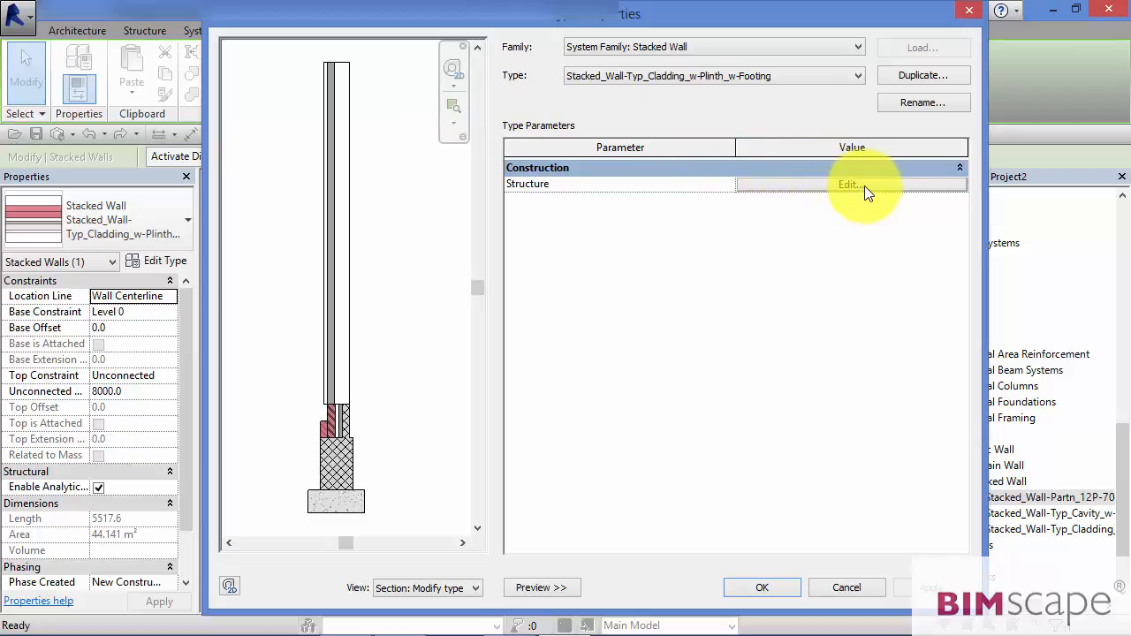
{"action": "left_click", "coordinate": [850, 184]}
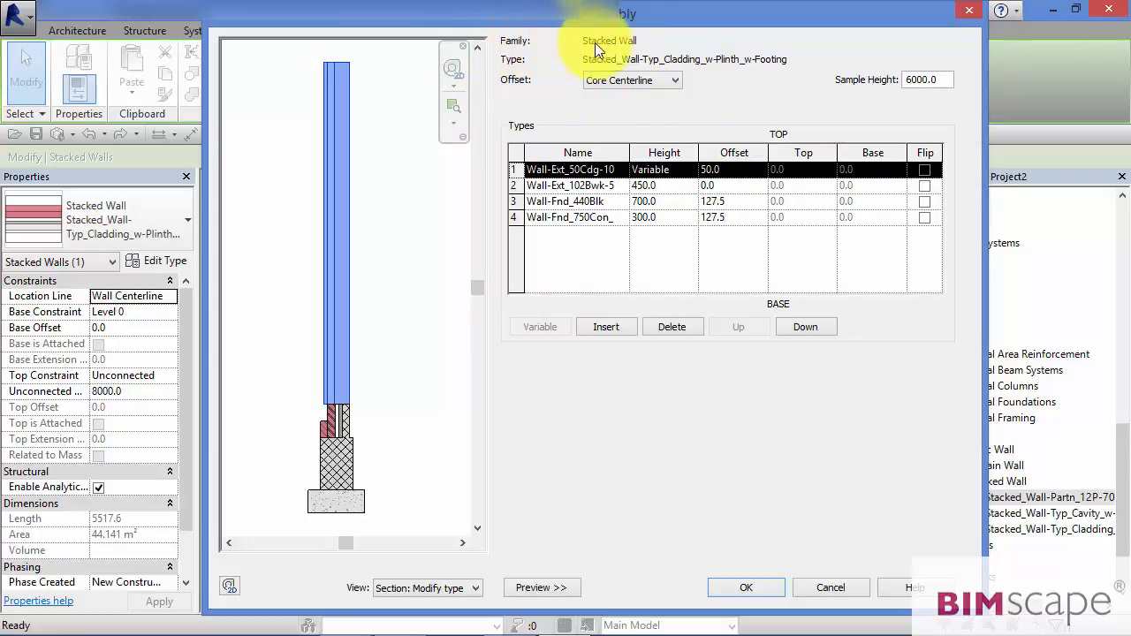
{"action": "mouse_move", "coordinate": [526, 60]}
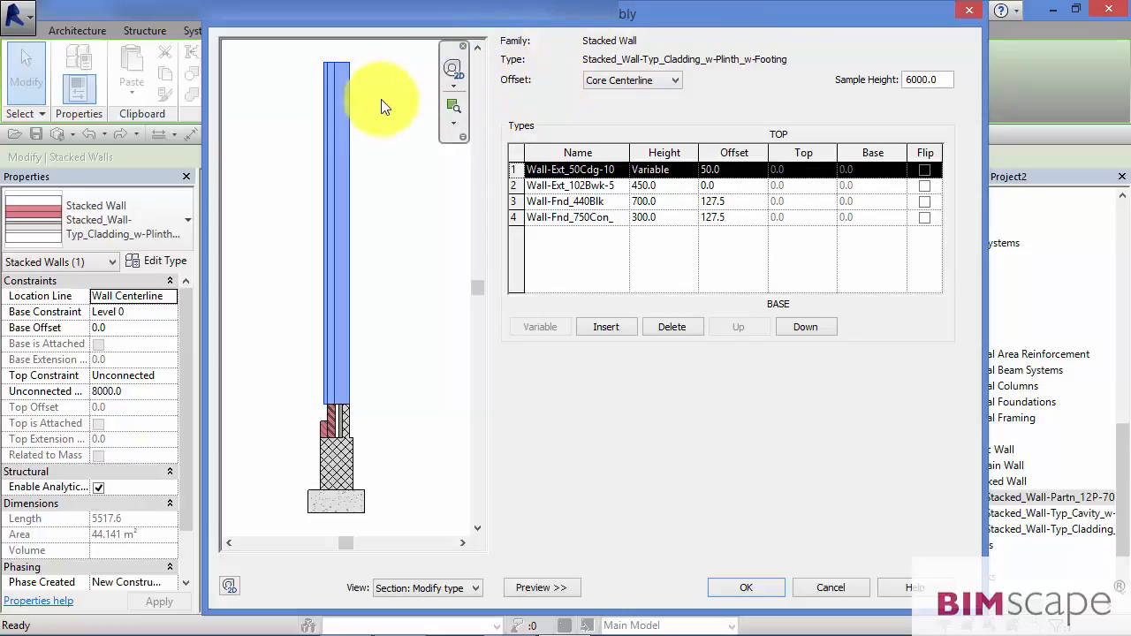
{"action": "mouse_move", "coordinate": [405, 467]}
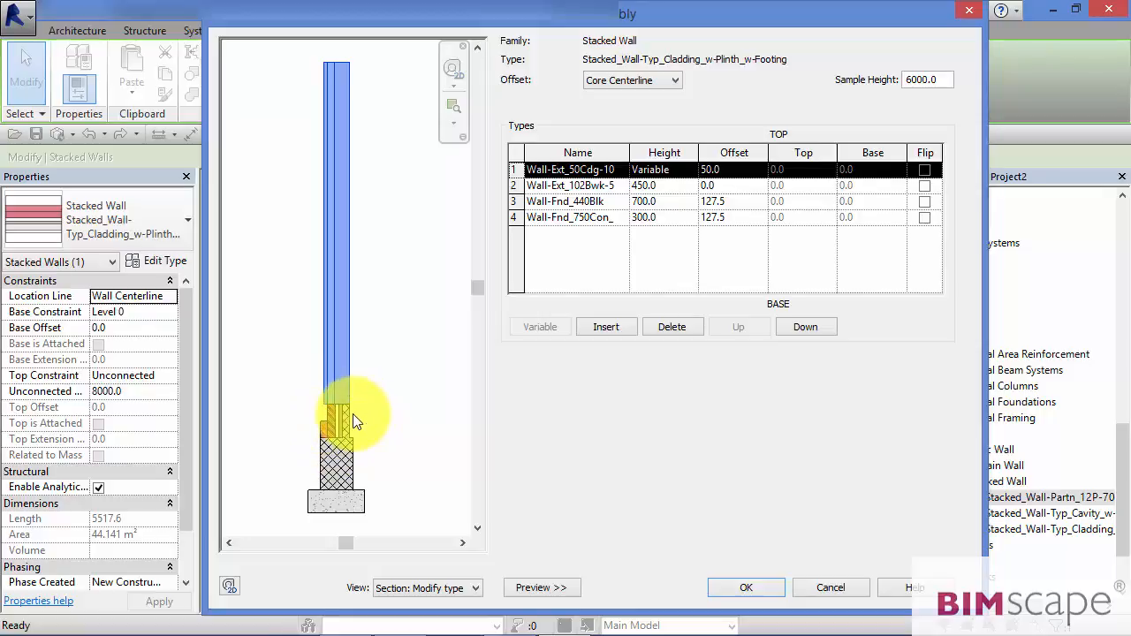
{"action": "mouse_move", "coordinate": [352, 254]}
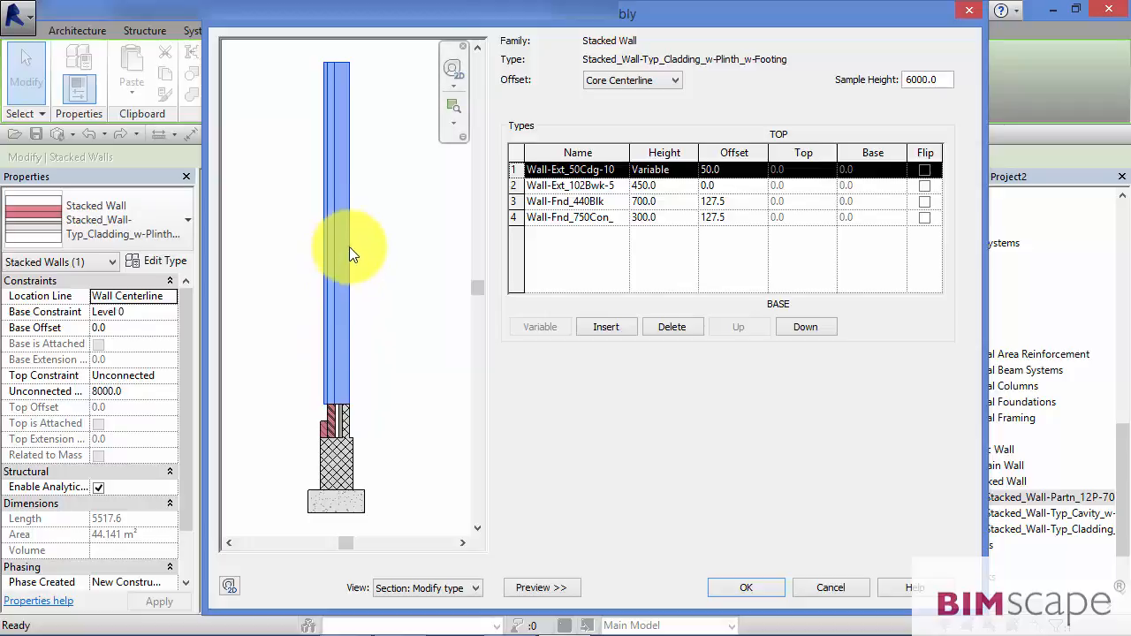
{"action": "mouse_move", "coordinate": [393, 269]}
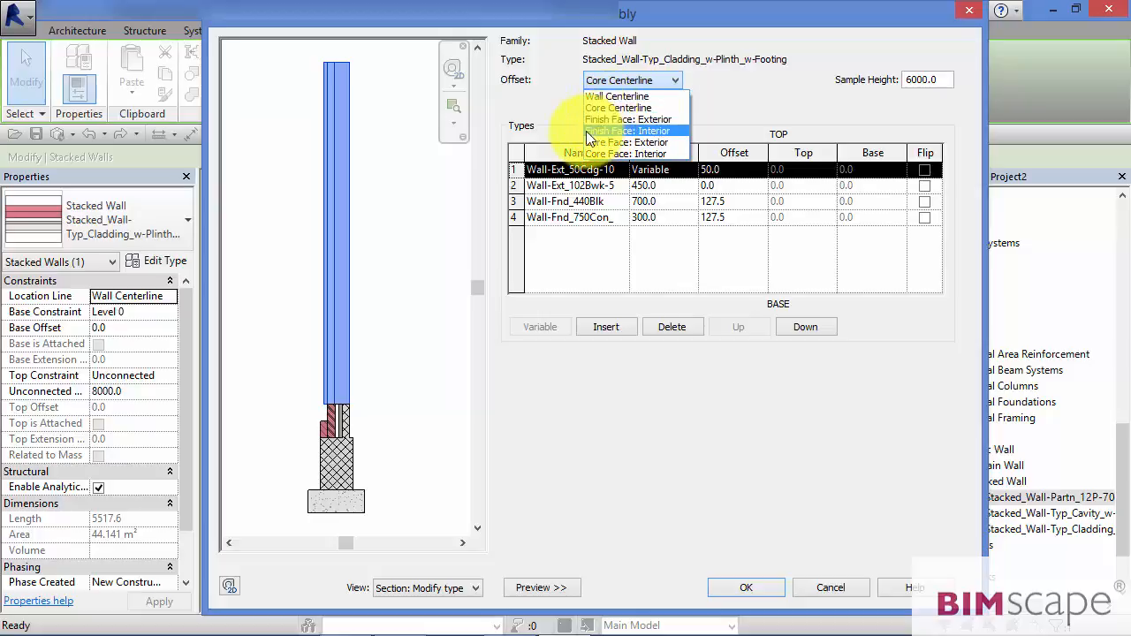
{"action": "mouse_move", "coordinate": [614, 153]}
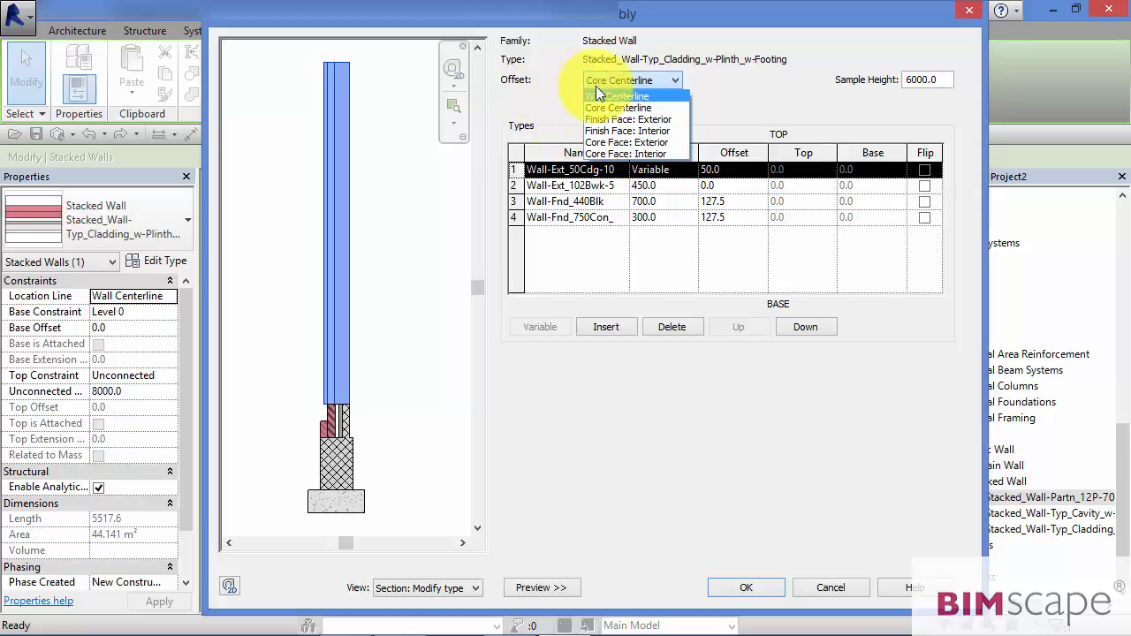
- Switch the assembly Offset reference from Core Centerline to Wall Centerline
{"action": "left_click", "coordinate": [618, 97]}
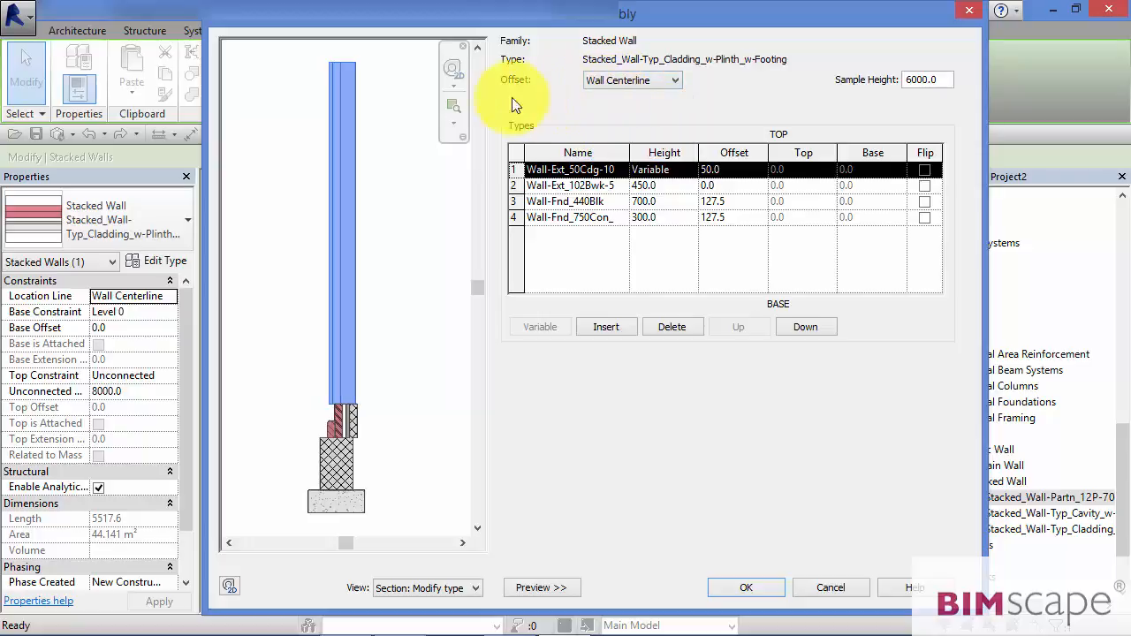
{"action": "mouse_move", "coordinate": [309, 173]}
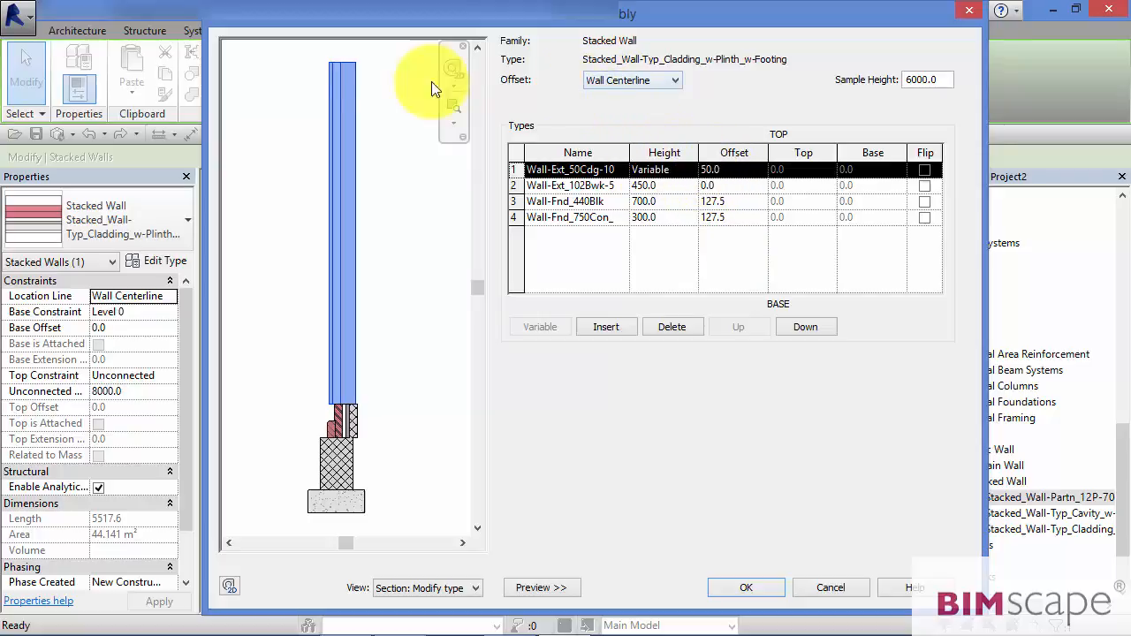
{"action": "mouse_move", "coordinate": [484, 148]}
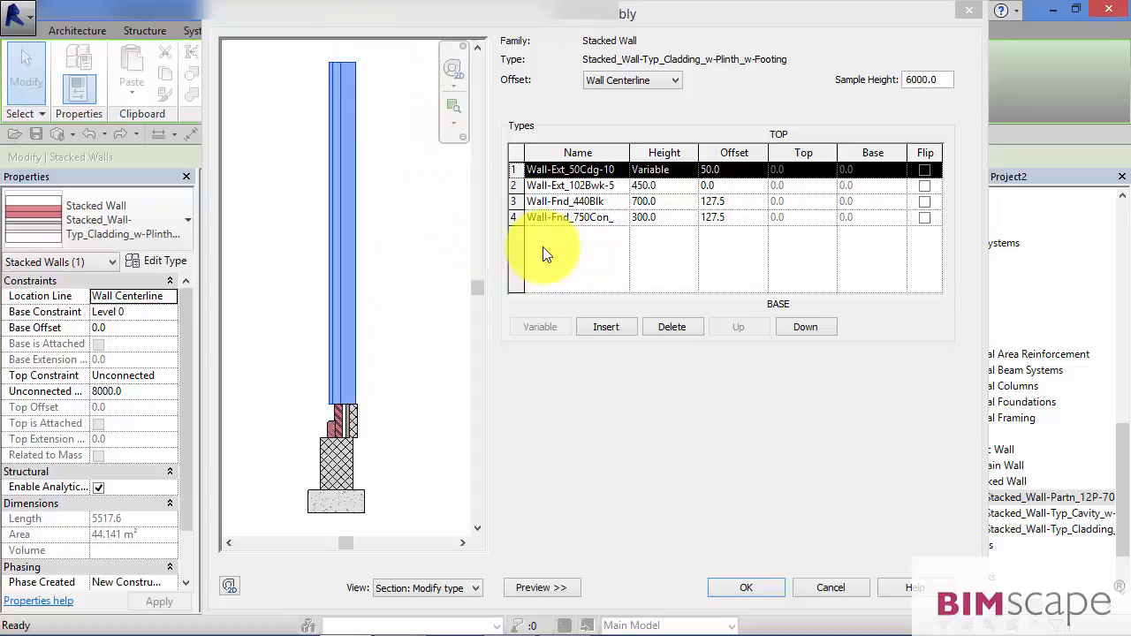
- Insert a second 750 concrete footing sub-wall below row 4, then select the upper footing
{"action": "left_click", "coordinate": [570, 217]}
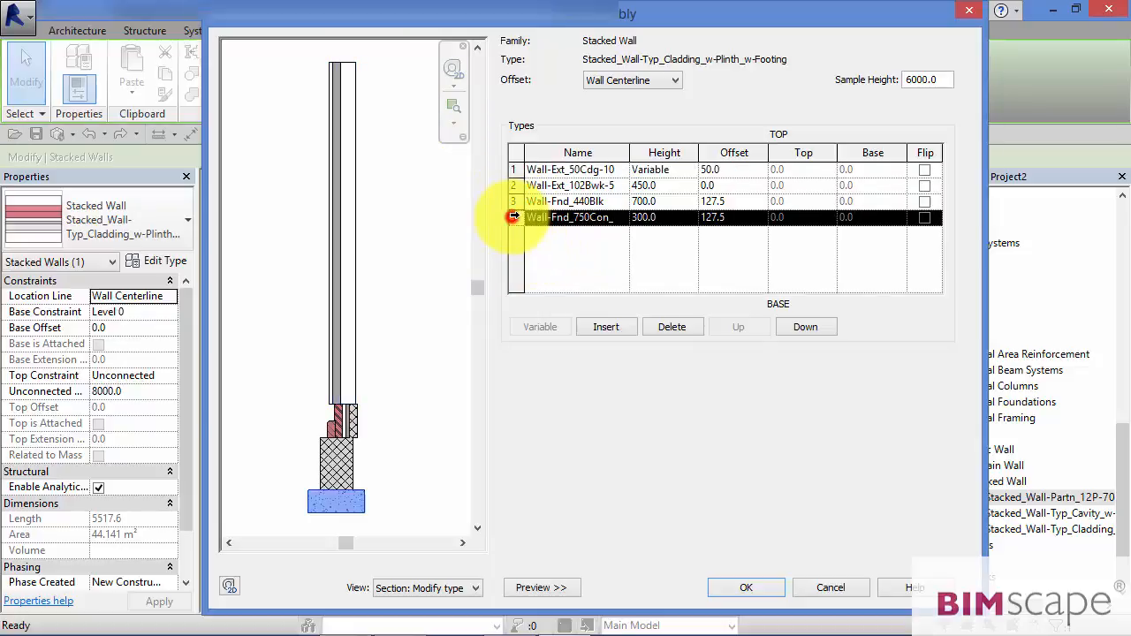
{"action": "left_click", "coordinate": [606, 327]}
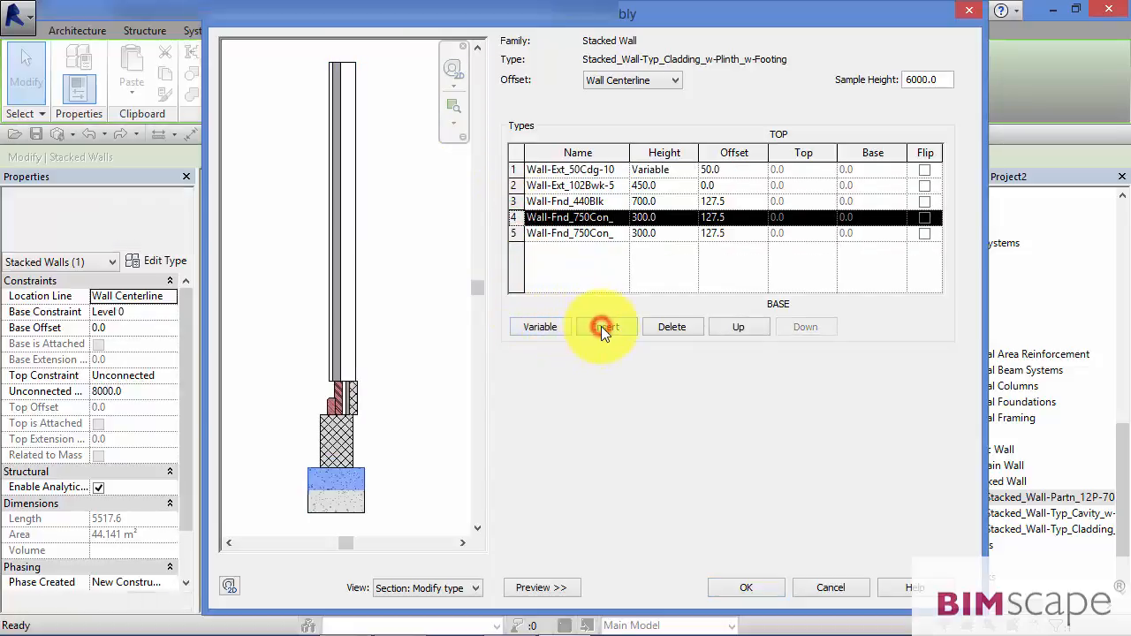
{"action": "left_click", "coordinate": [607, 326]}
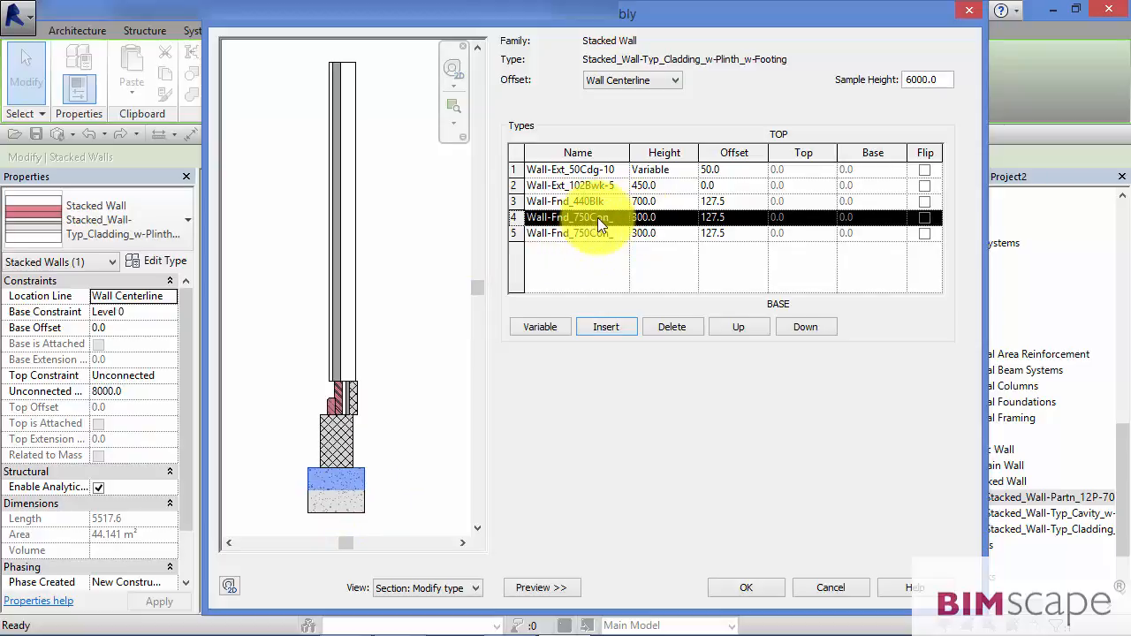
{"action": "left_click", "coordinate": [601, 217]}
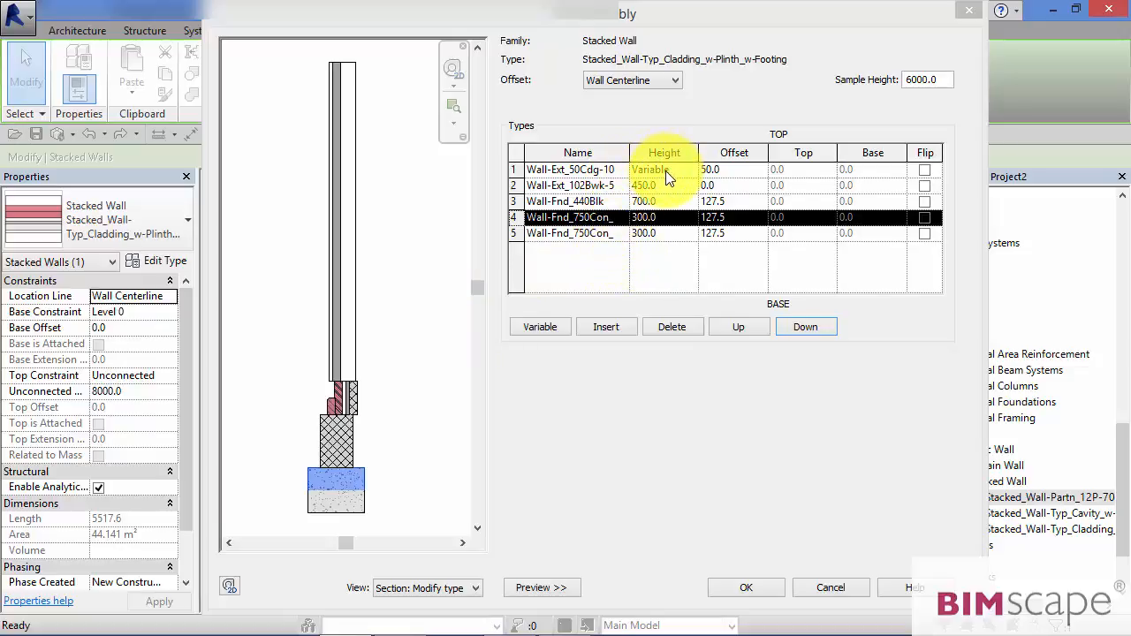
{"action": "mouse_move", "coordinate": [433, 481]}
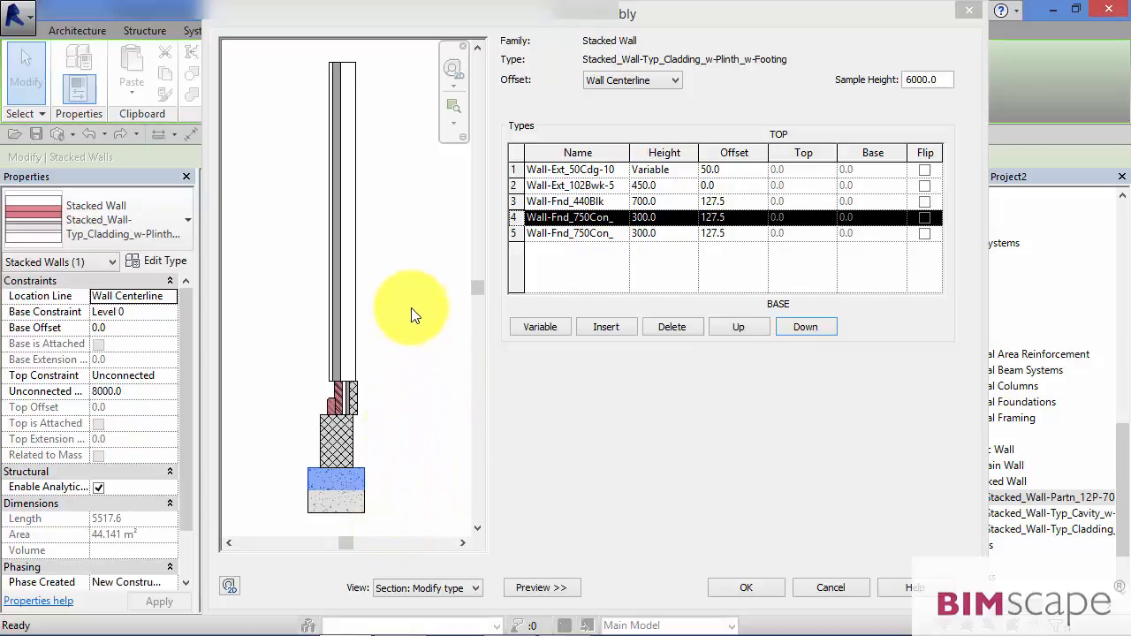
{"action": "mouse_move", "coordinate": [372, 261]}
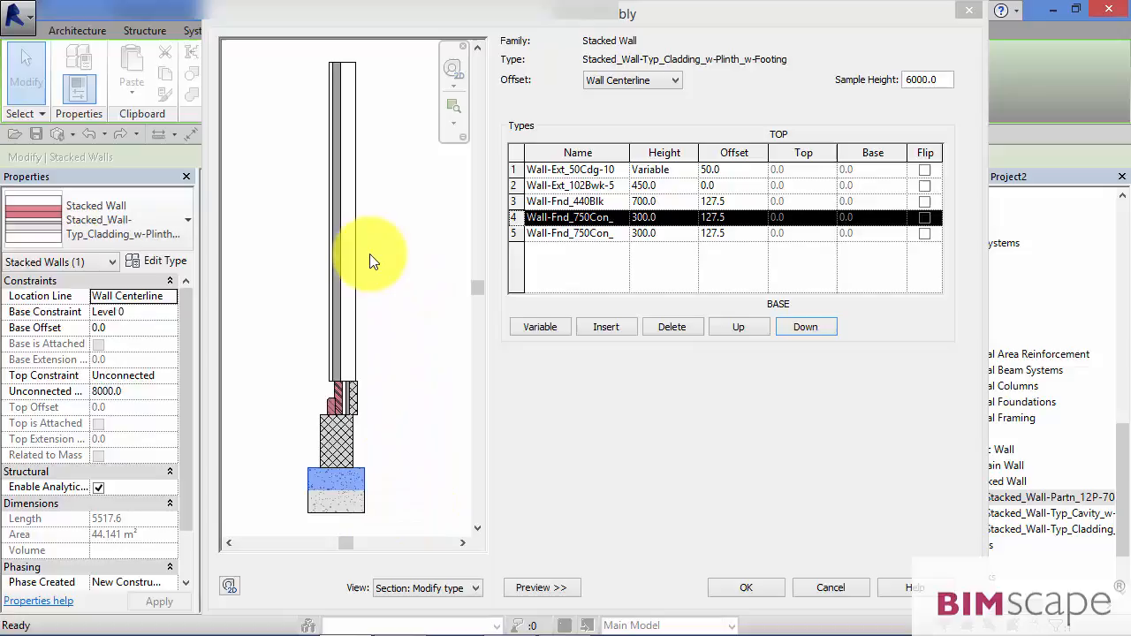
{"action": "mouse_move", "coordinate": [394, 172]}
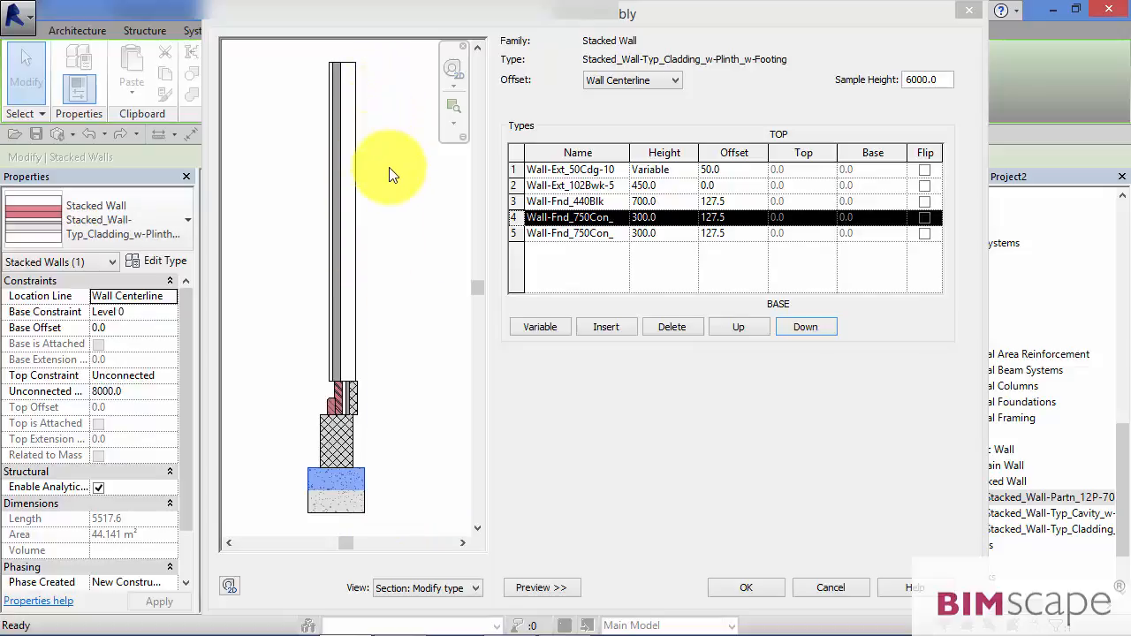
{"action": "mouse_move", "coordinate": [393, 67]}
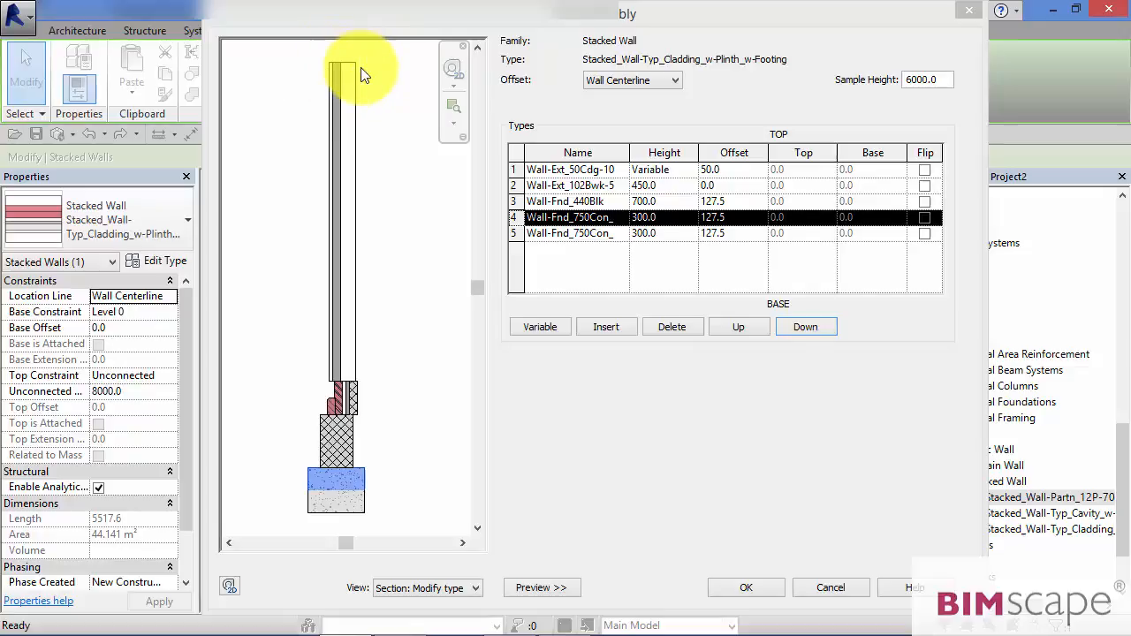
{"action": "mouse_move", "coordinate": [376, 380]}
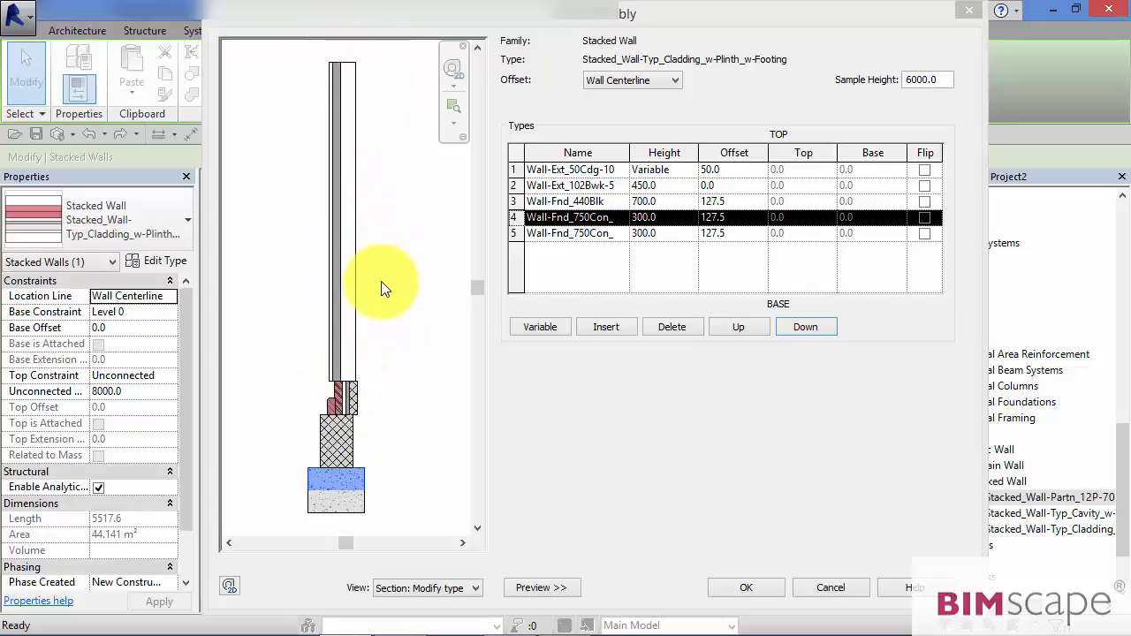
{"action": "mouse_move", "coordinate": [391, 205]}
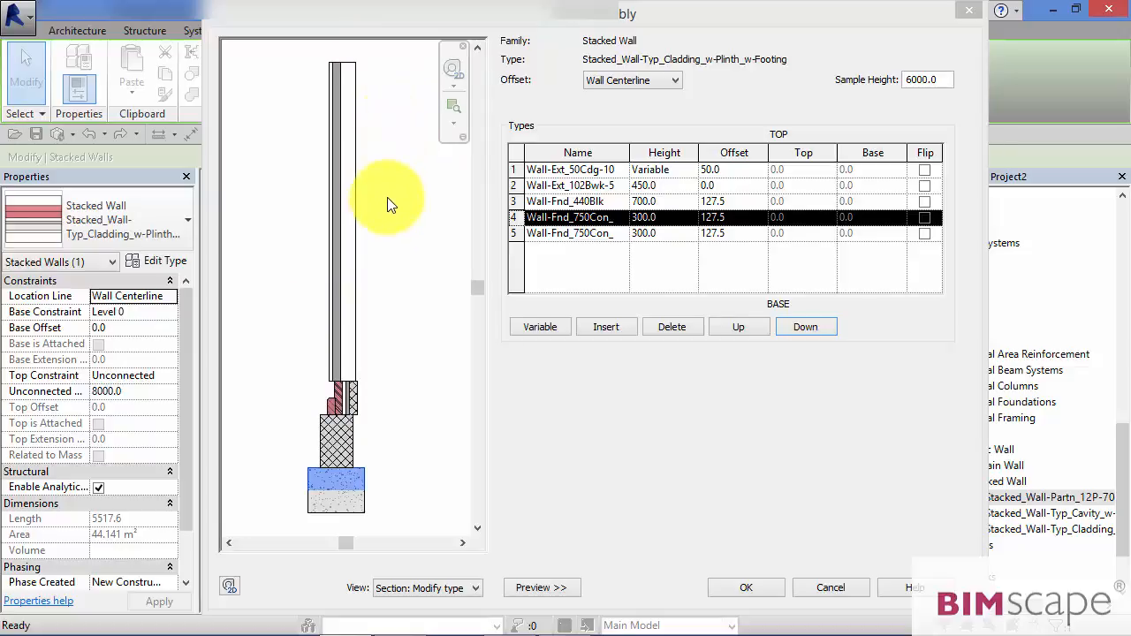
{"action": "mouse_move", "coordinate": [376, 76]}
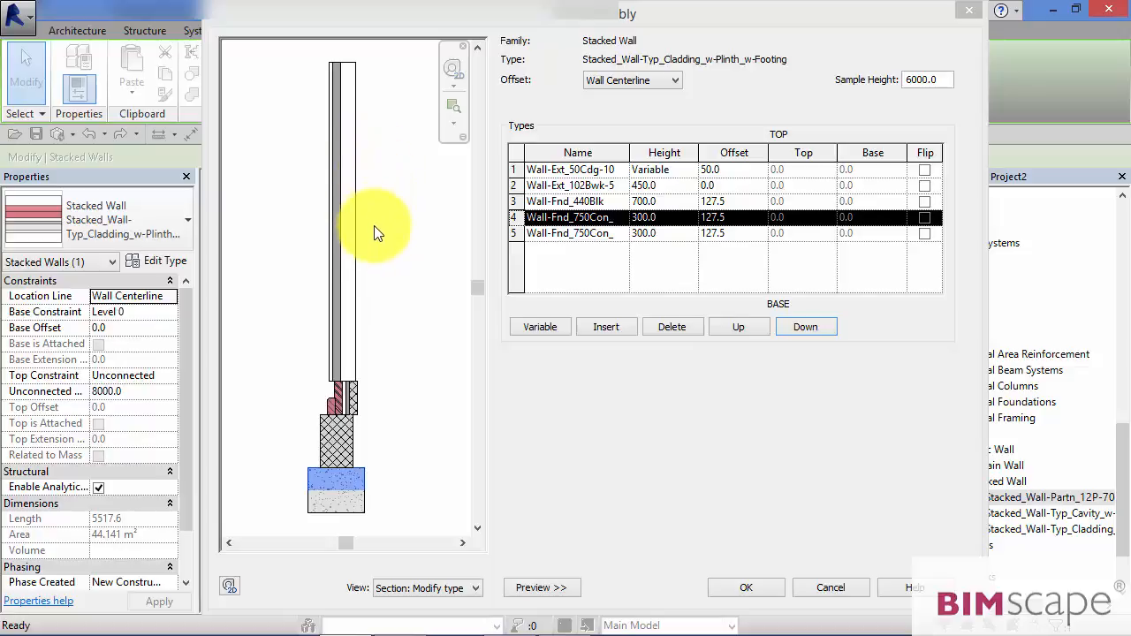
{"action": "mouse_move", "coordinate": [464, 196]}
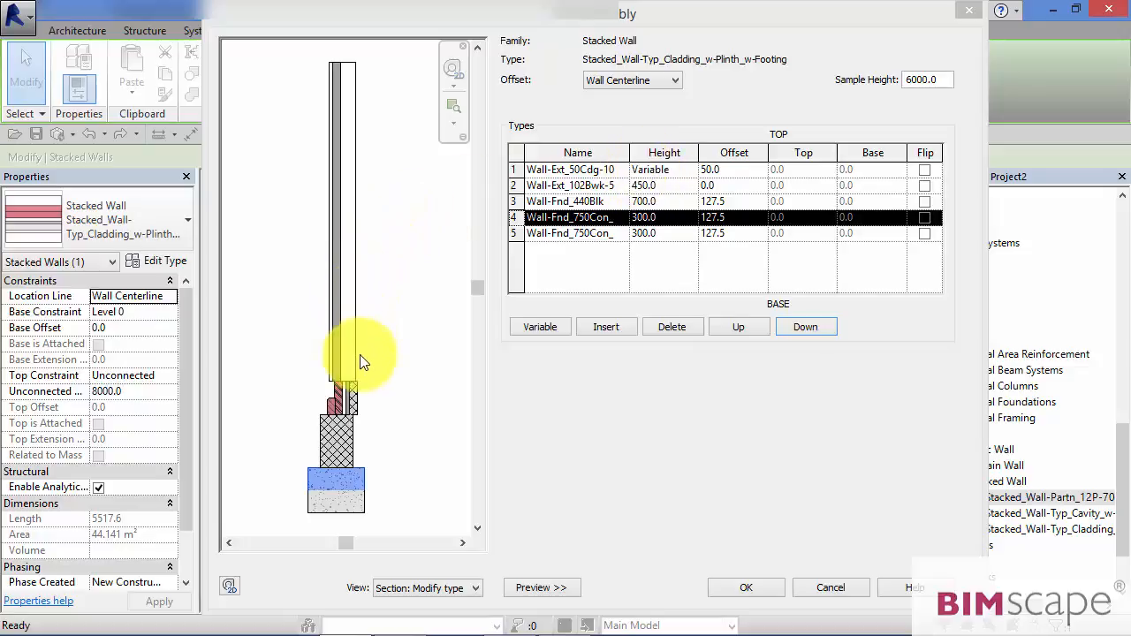
{"action": "mouse_move", "coordinate": [353, 168]}
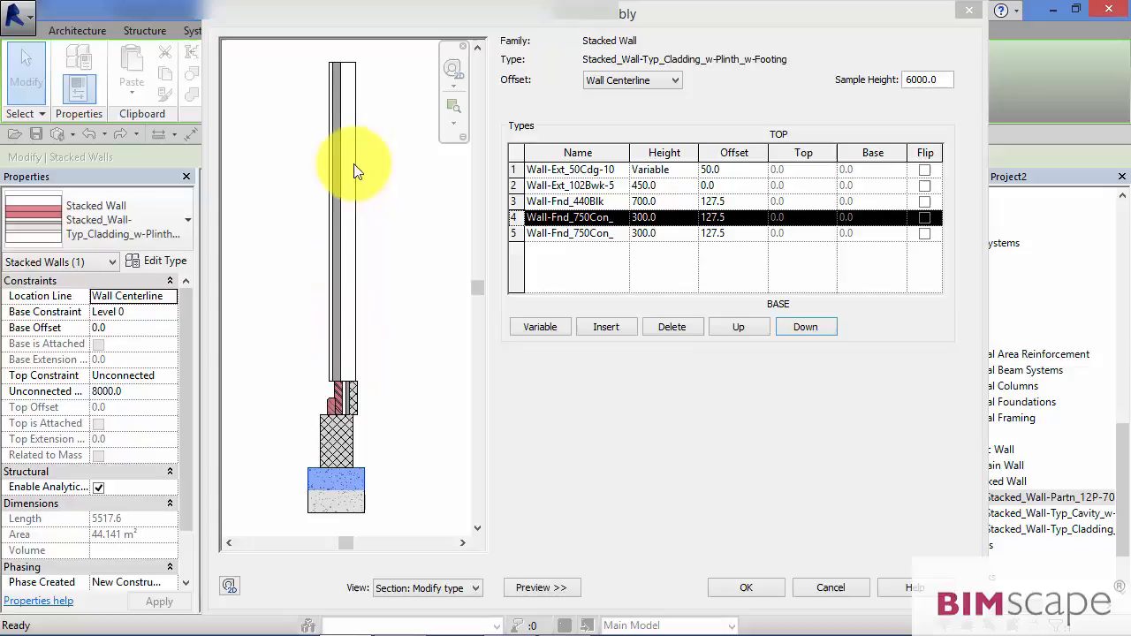
{"action": "mouse_move", "coordinate": [336, 433]}
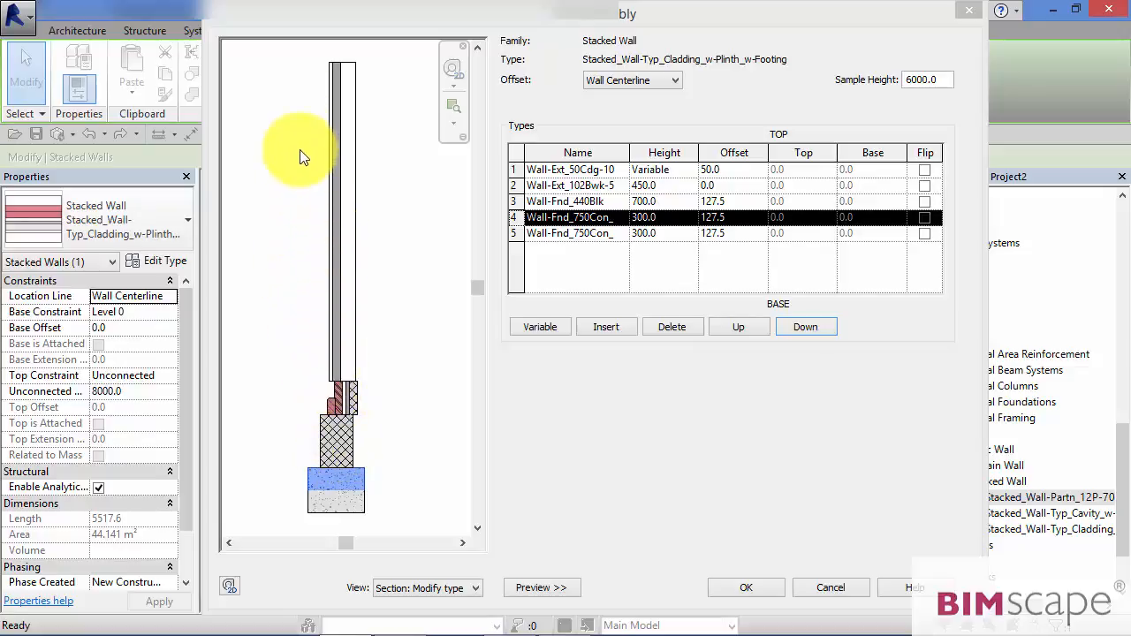
{"action": "mouse_move", "coordinate": [272, 216]}
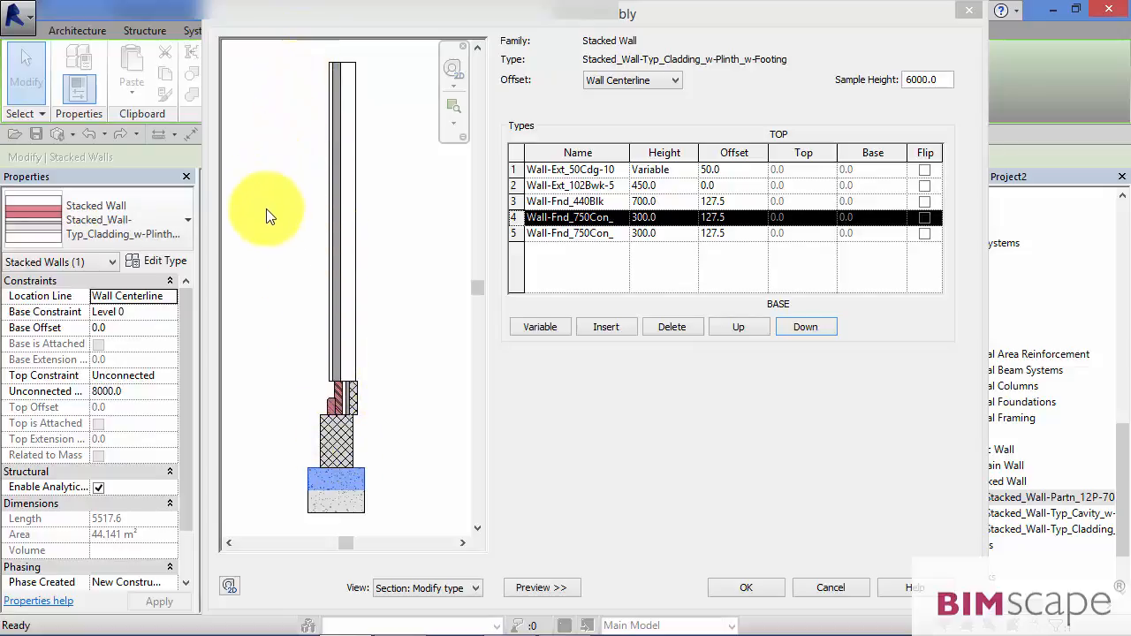
{"action": "mouse_move", "coordinate": [343, 312]}
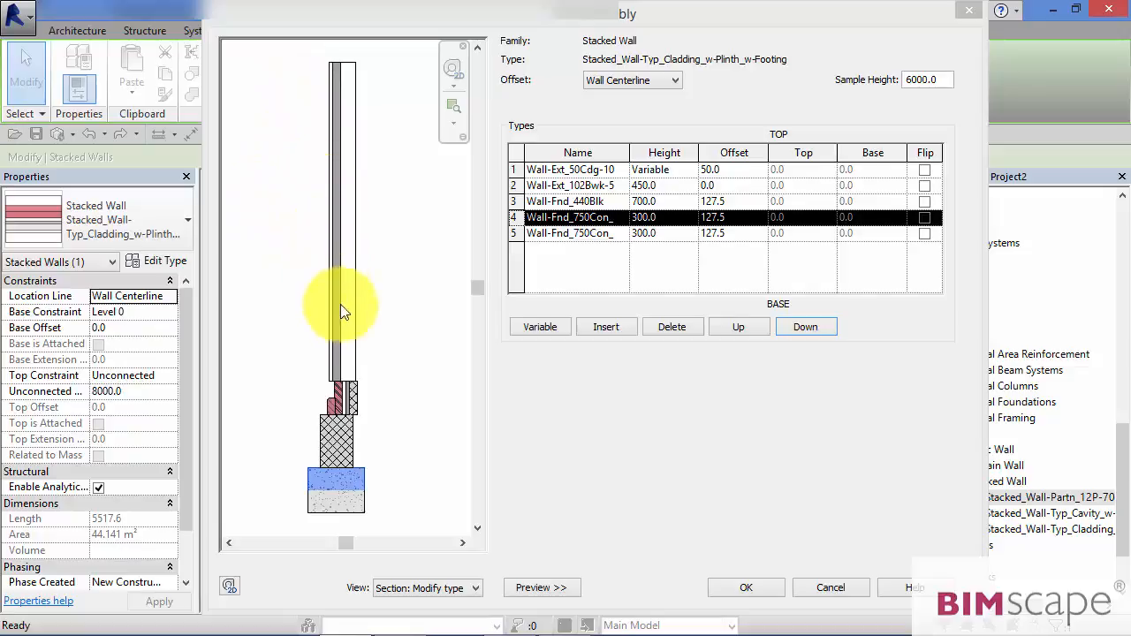
{"action": "mouse_move", "coordinate": [343, 197]}
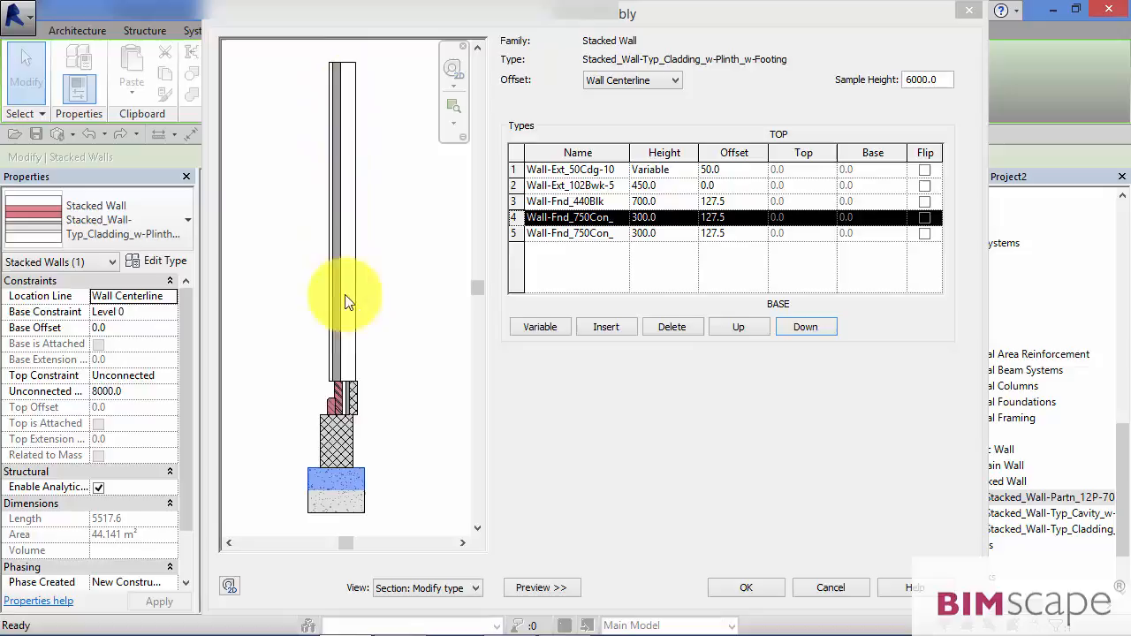
{"action": "mouse_move", "coordinate": [352, 348]}
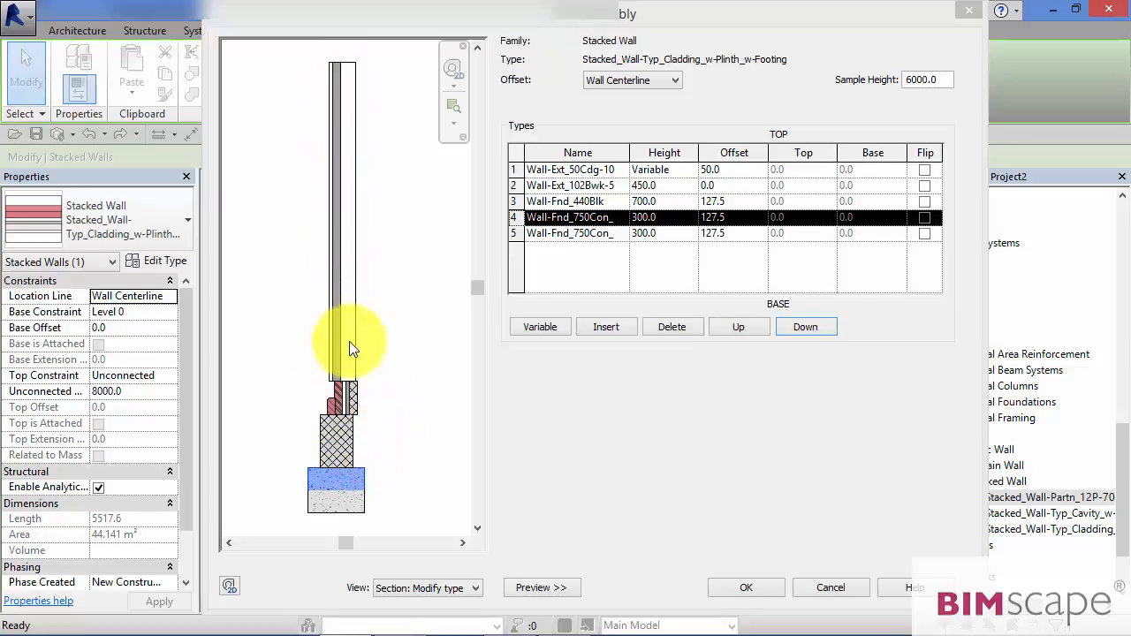
{"action": "mouse_move", "coordinate": [423, 411]}
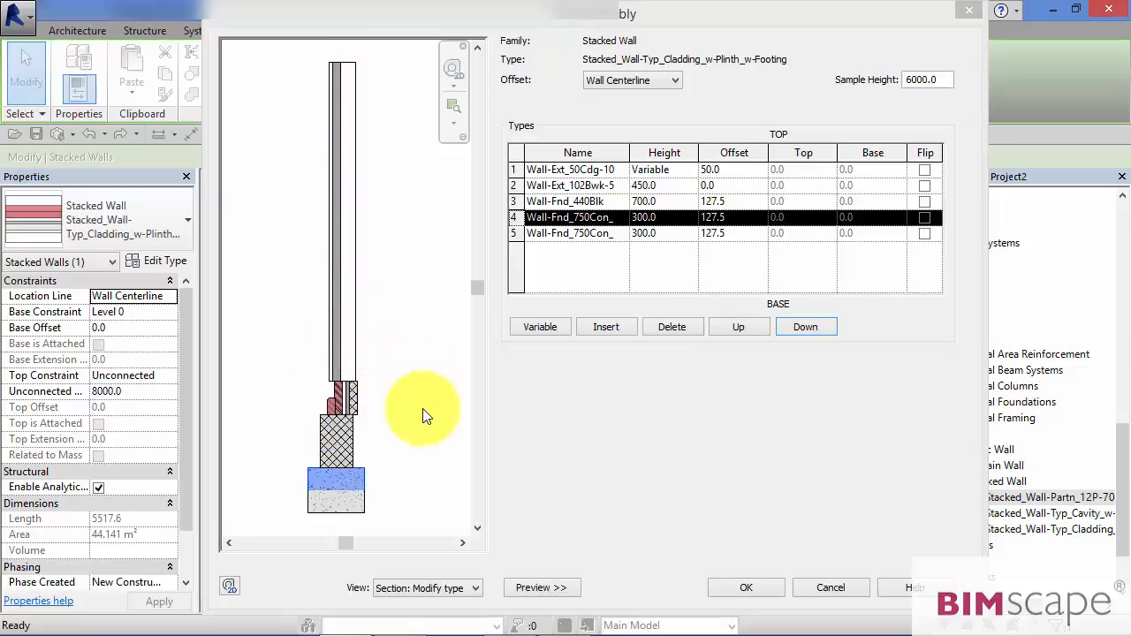
{"action": "mouse_move", "coordinate": [388, 402]}
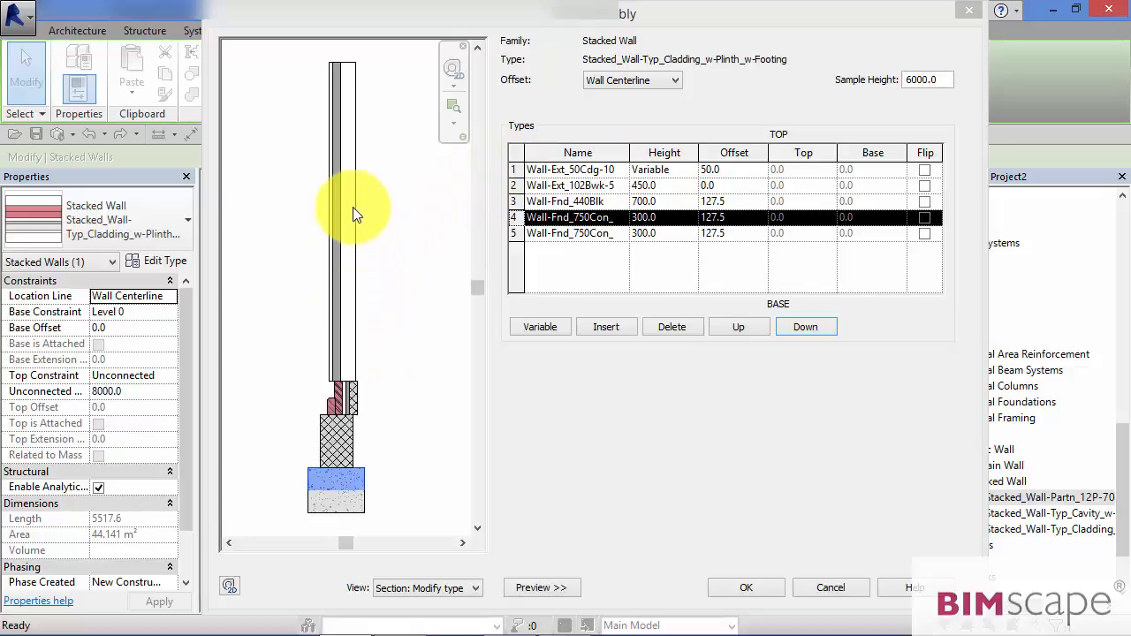
{"action": "mouse_move", "coordinate": [389, 79]}
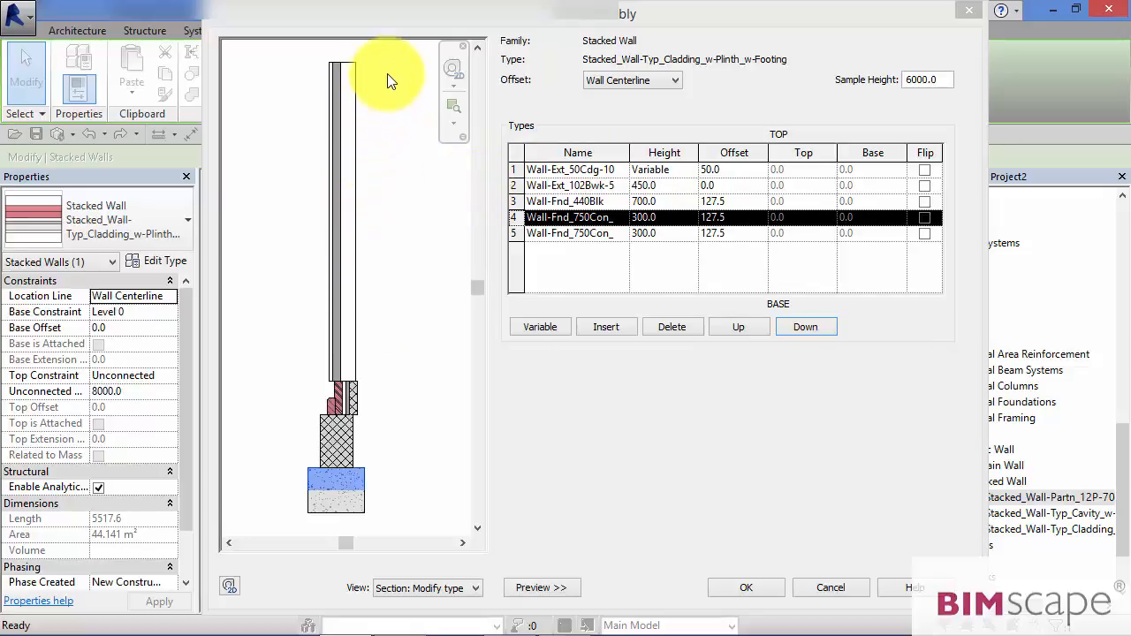
{"action": "mouse_move", "coordinate": [310, 75]}
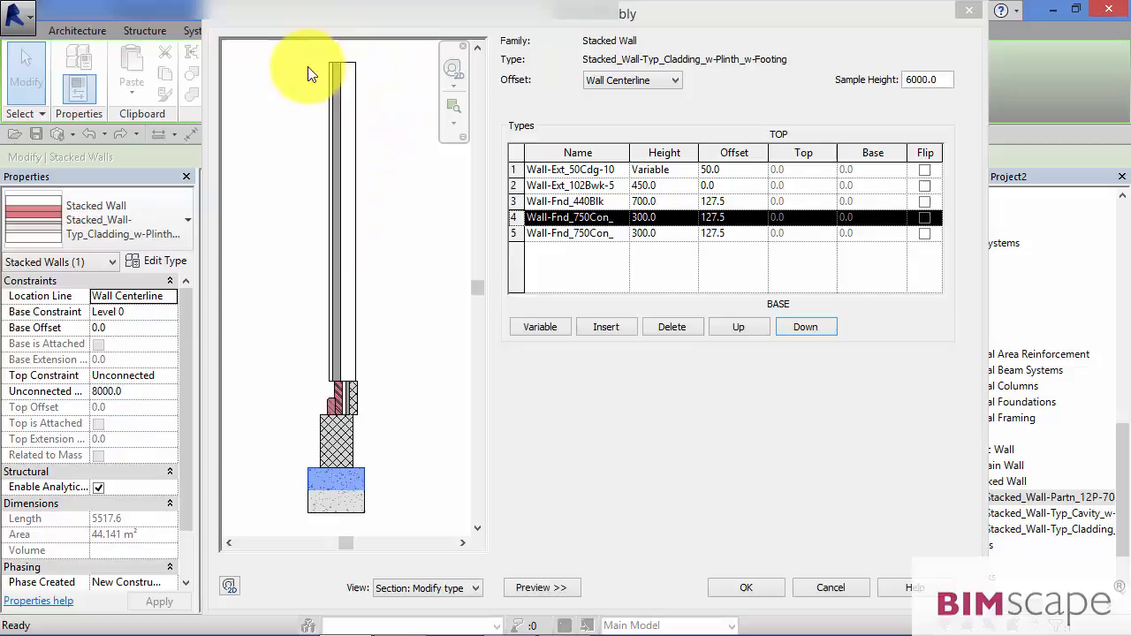
{"action": "mouse_move", "coordinate": [354, 168]}
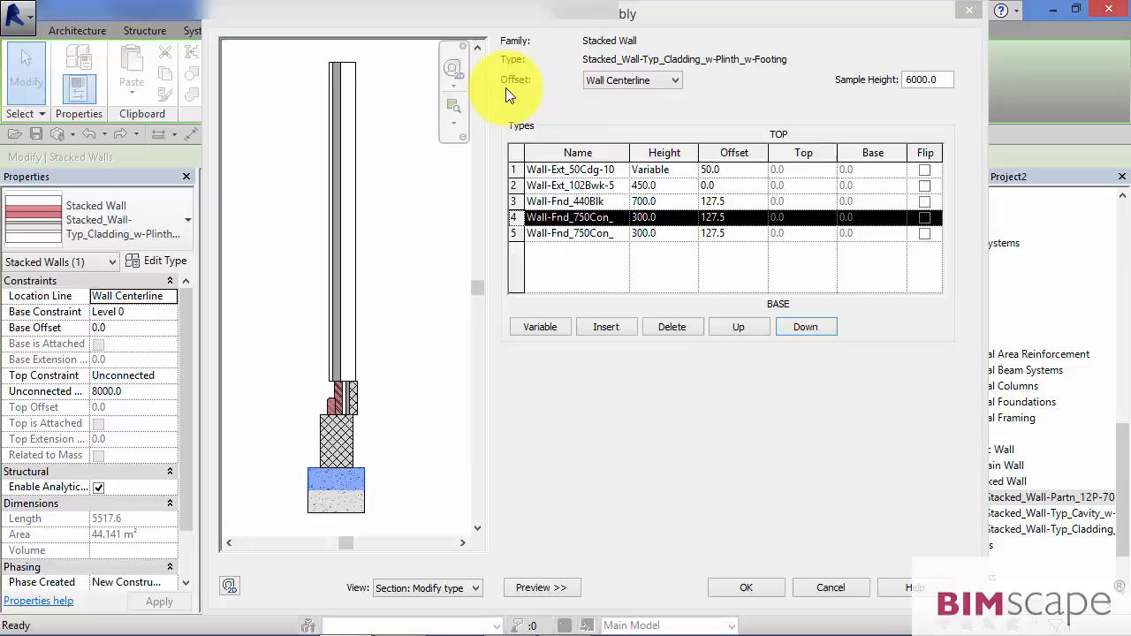
{"action": "mouse_move", "coordinate": [531, 92]}
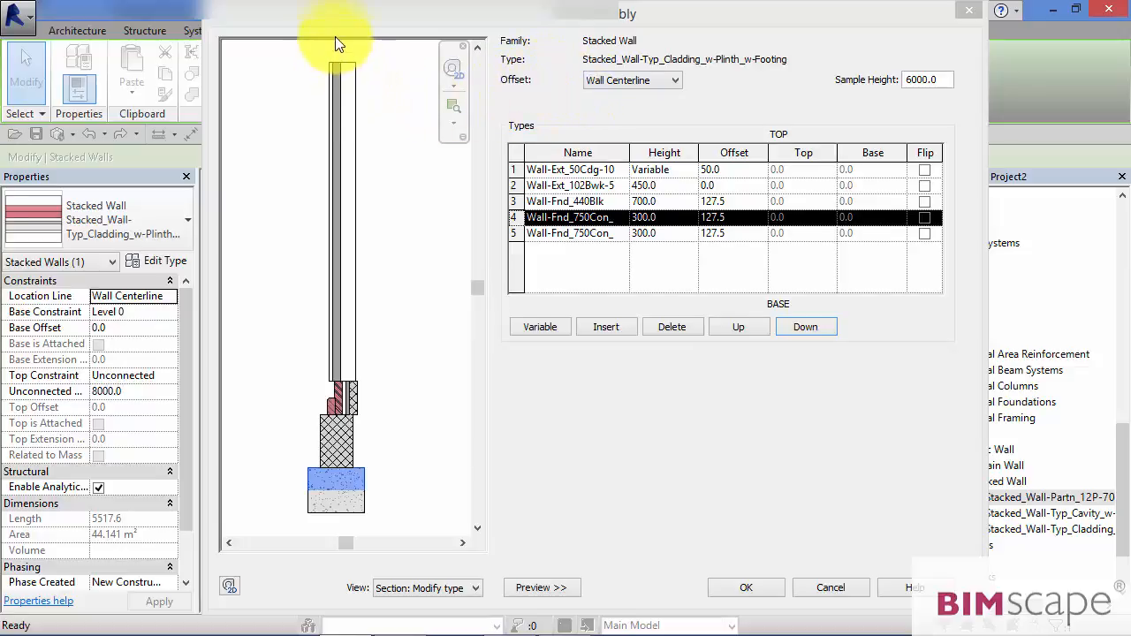
{"action": "mouse_move", "coordinate": [345, 248]}
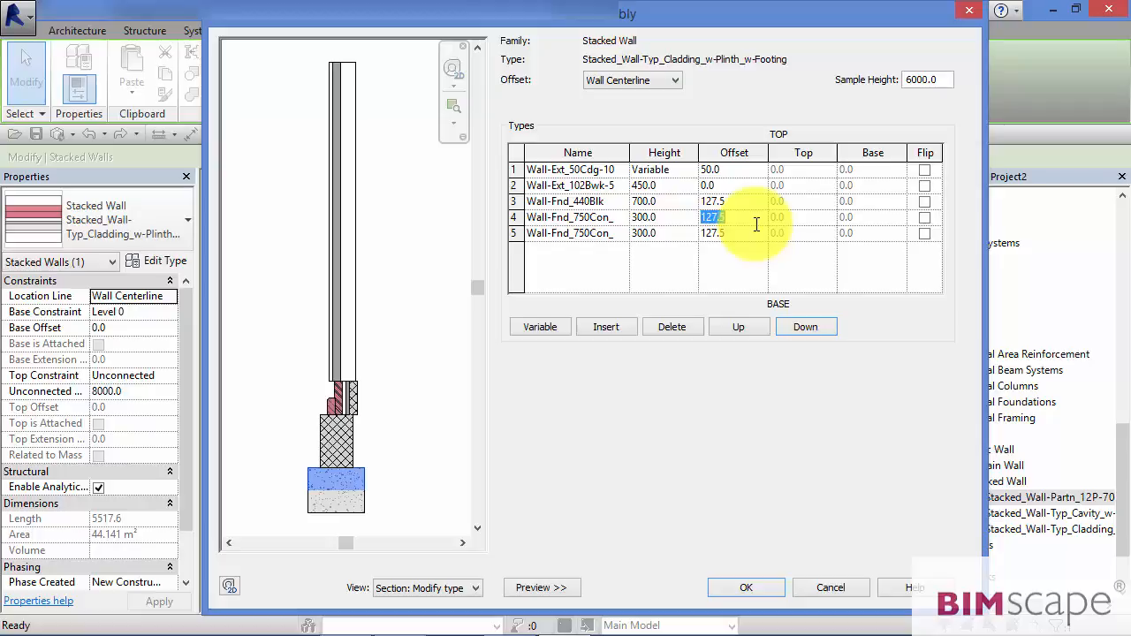
- Give the upper 750 footing sub-wall an offset of 800, then reopen Edit Assembly
{"action": "type", "text": "800"}
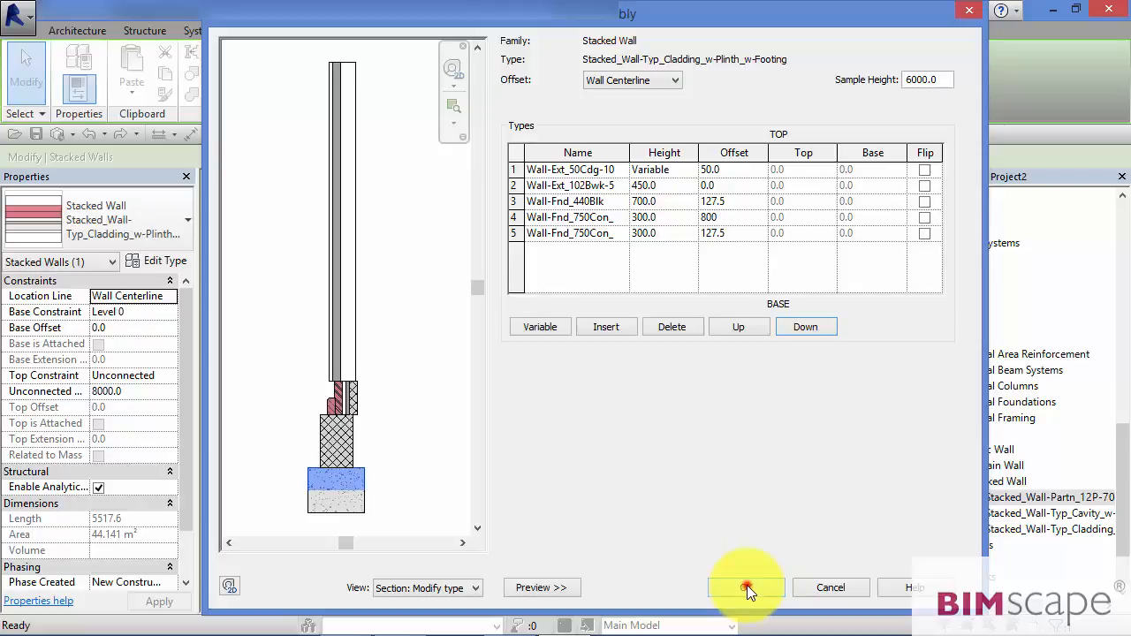
{"action": "left_click", "coordinate": [747, 587]}
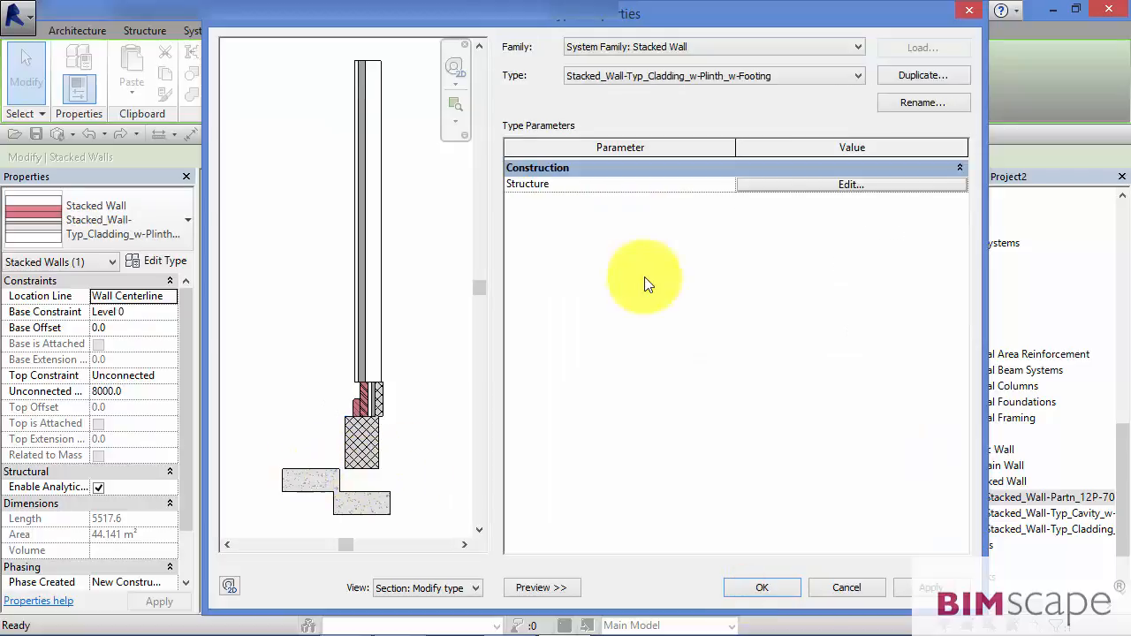
{"action": "left_click", "coordinate": [851, 183]}
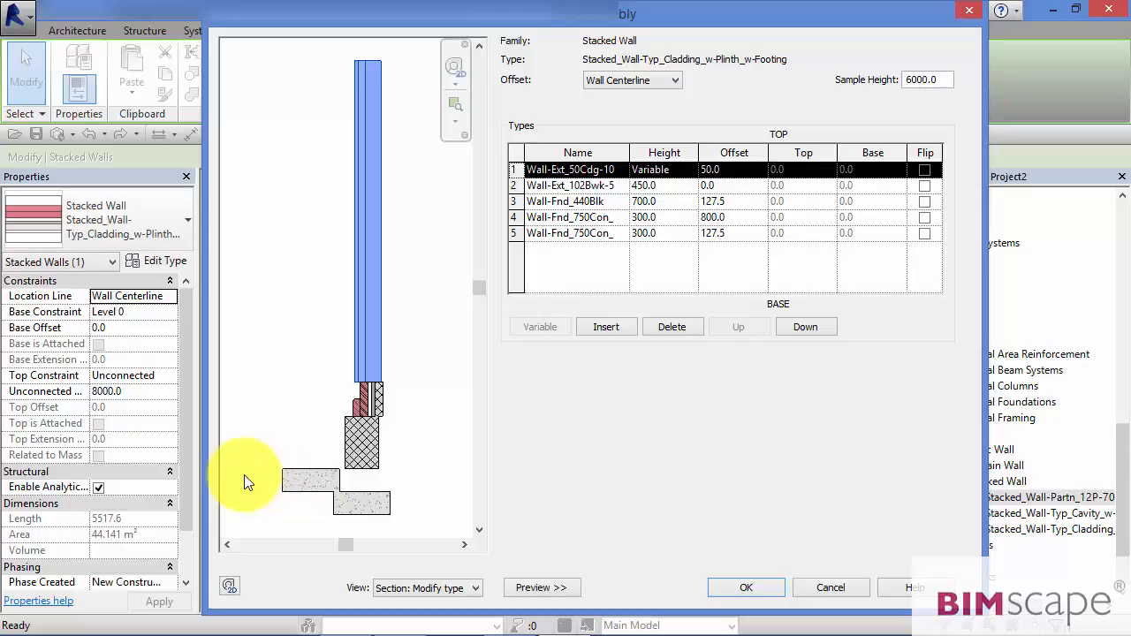
{"action": "mouse_move", "coordinate": [566, 88]}
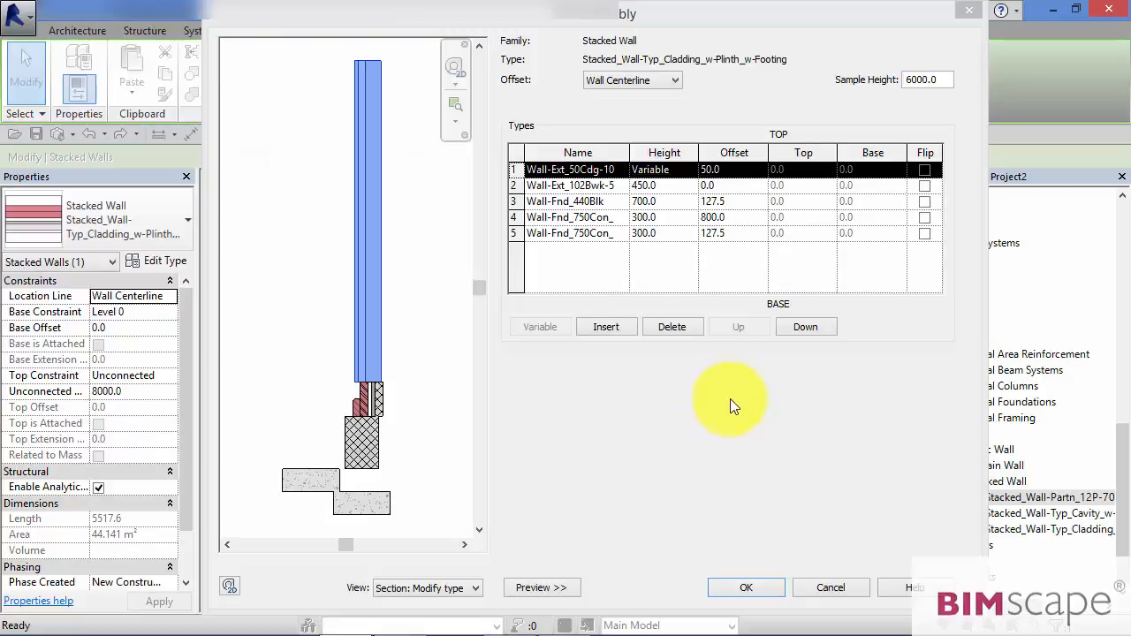
{"action": "mouse_move", "coordinate": [791, 168]}
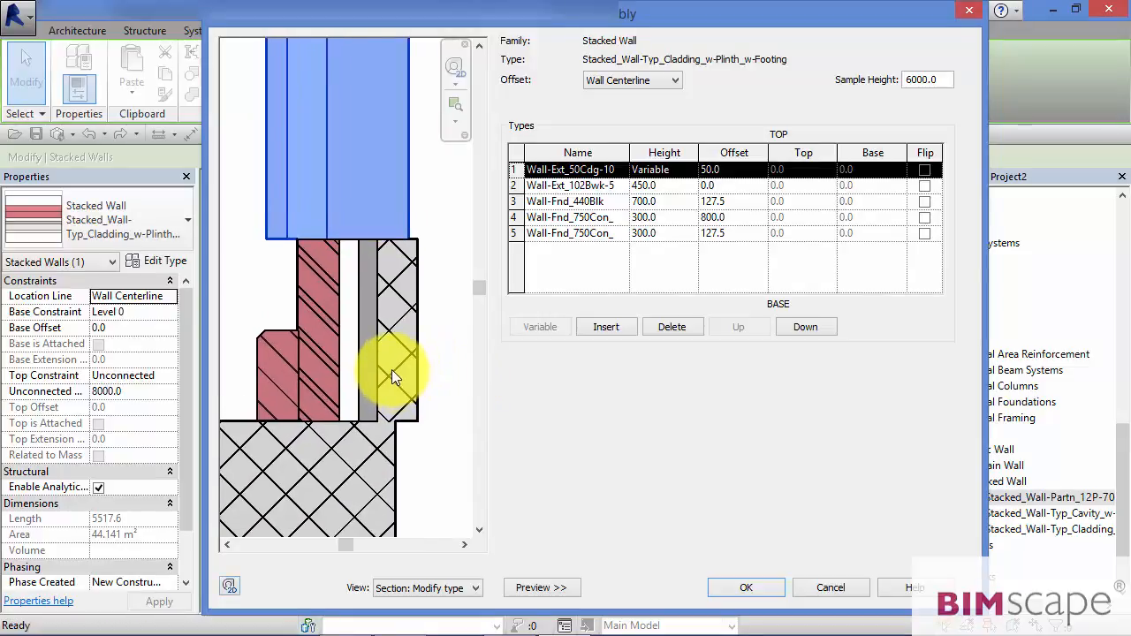
{"action": "mouse_move", "coordinate": [362, 305]}
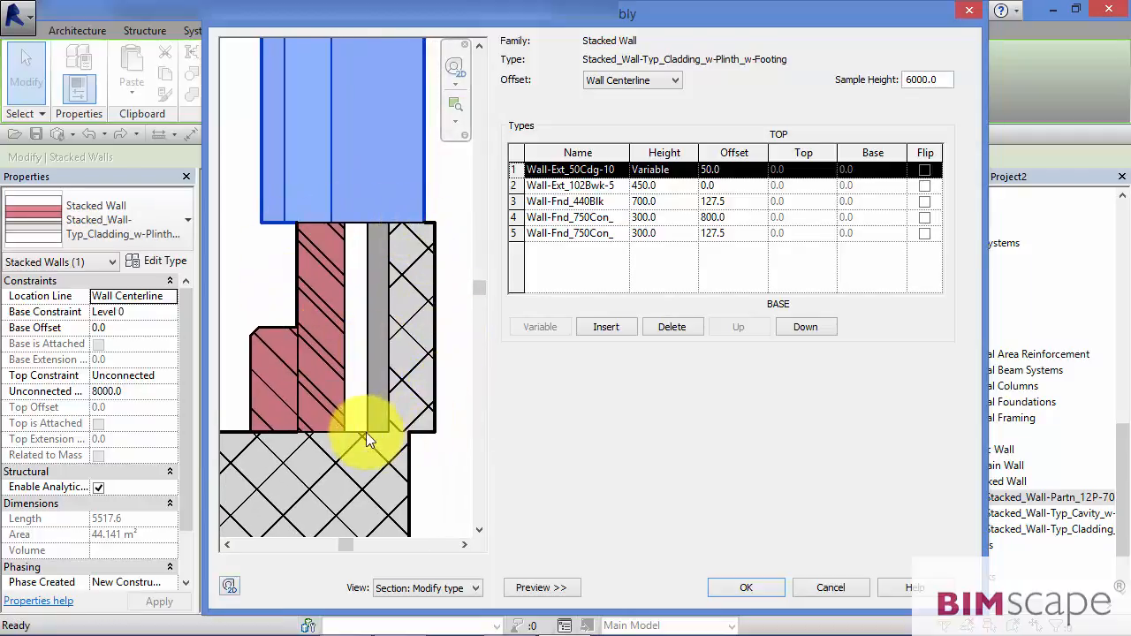
{"action": "mouse_move", "coordinate": [252, 314]}
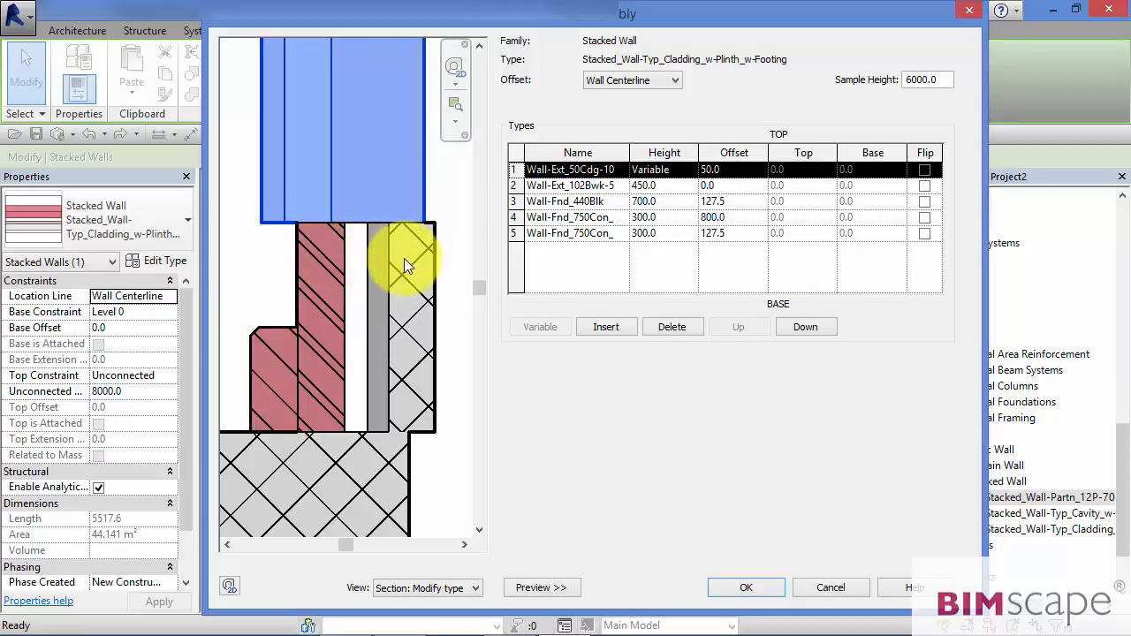
{"action": "mouse_move", "coordinate": [385, 268]}
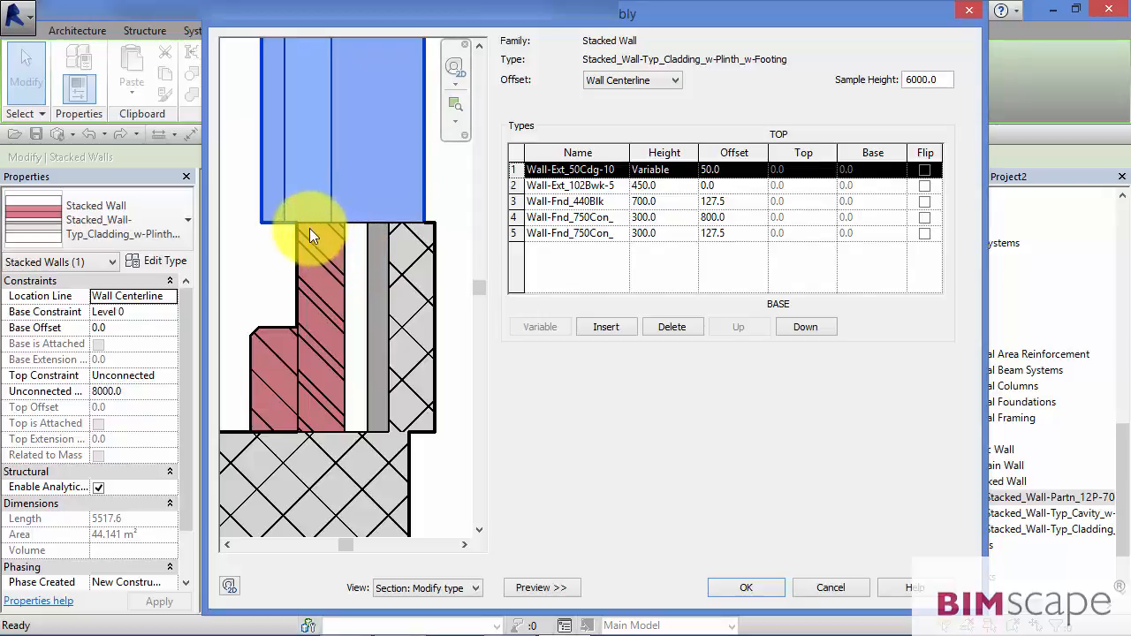
{"action": "mouse_move", "coordinate": [358, 230]}
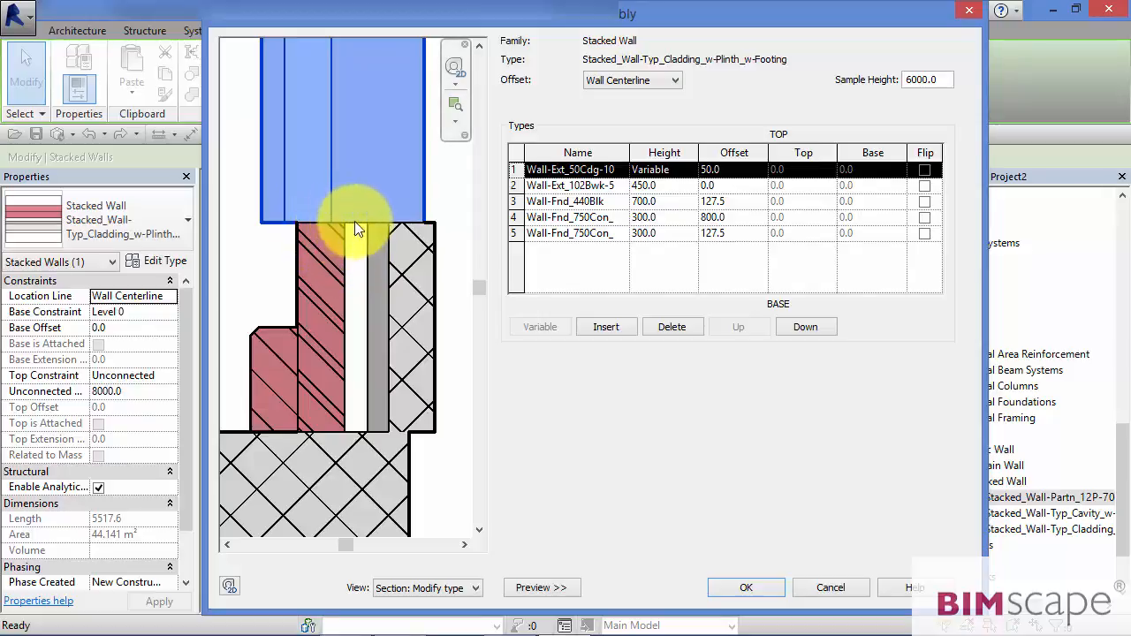
{"action": "mouse_move", "coordinate": [376, 221]}
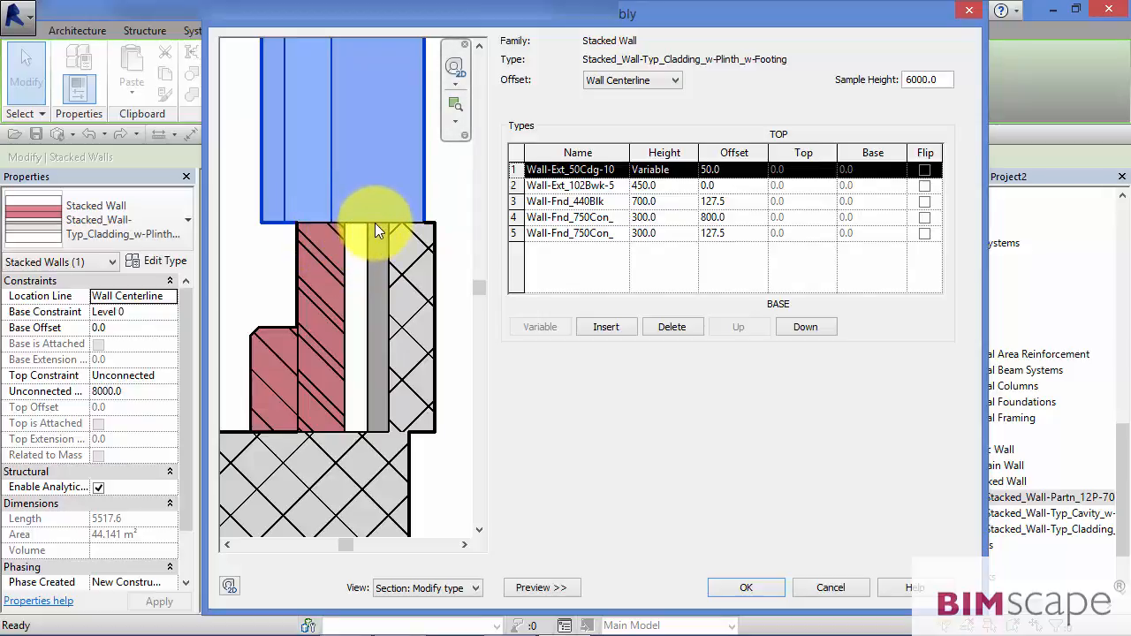
{"action": "mouse_move", "coordinate": [433, 217]}
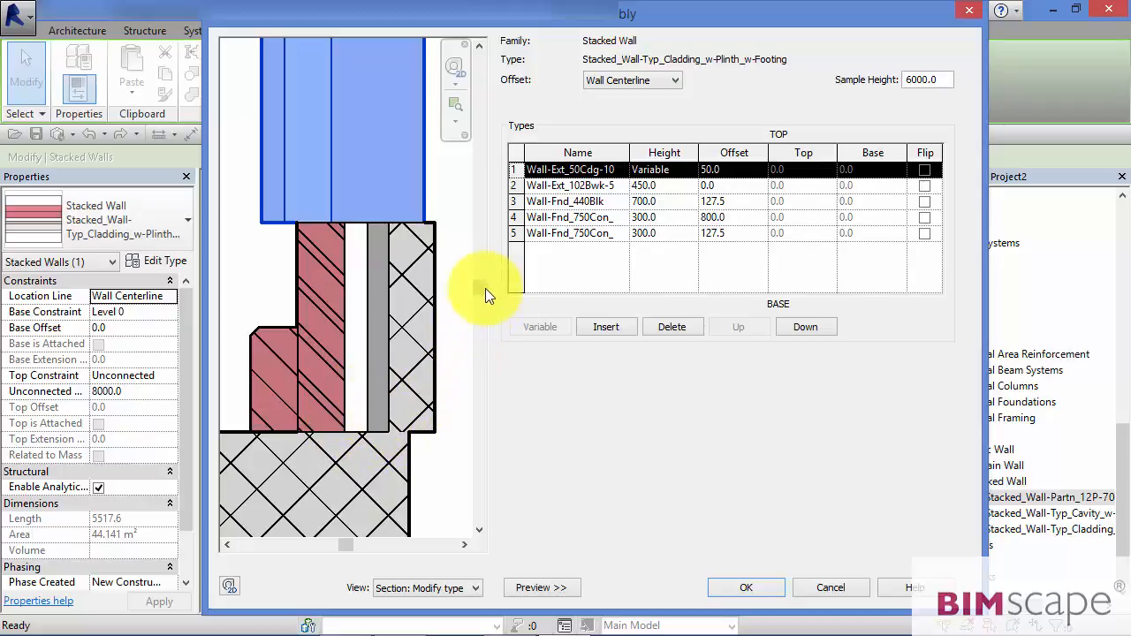
{"action": "mouse_move", "coordinate": [456, 265]}
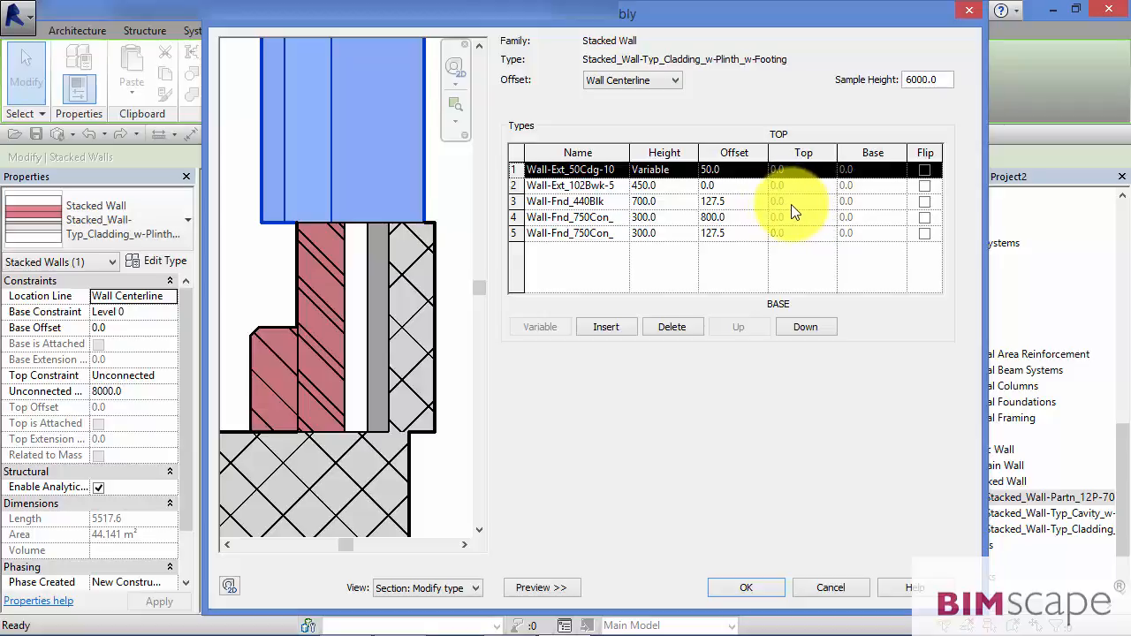
{"action": "mouse_move", "coordinate": [793, 212]}
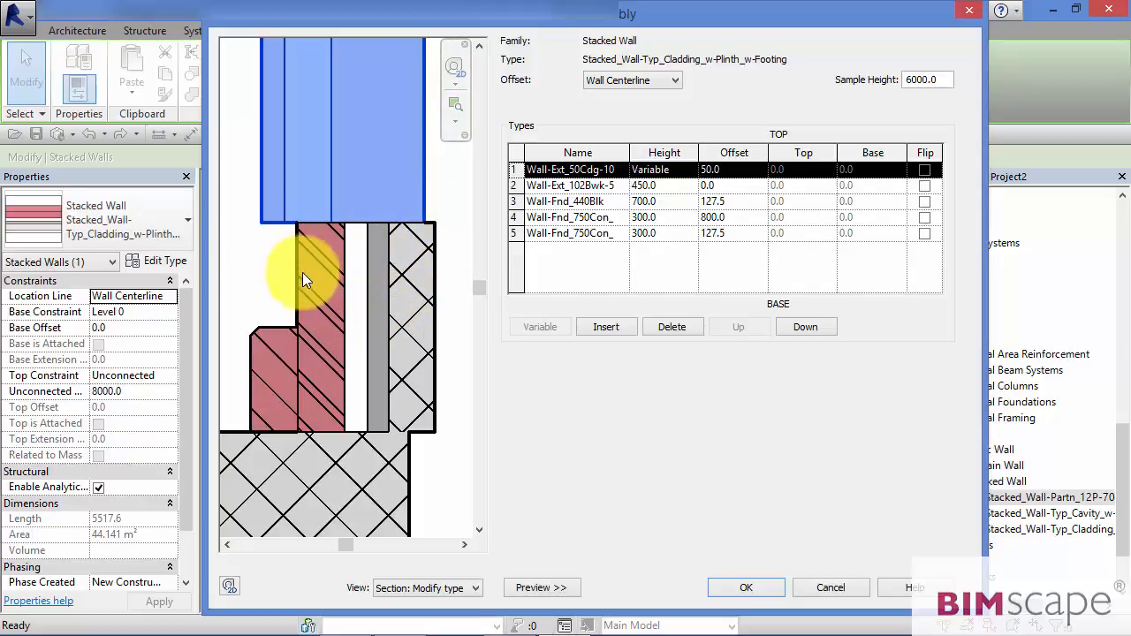
{"action": "mouse_move", "coordinate": [415, 276]}
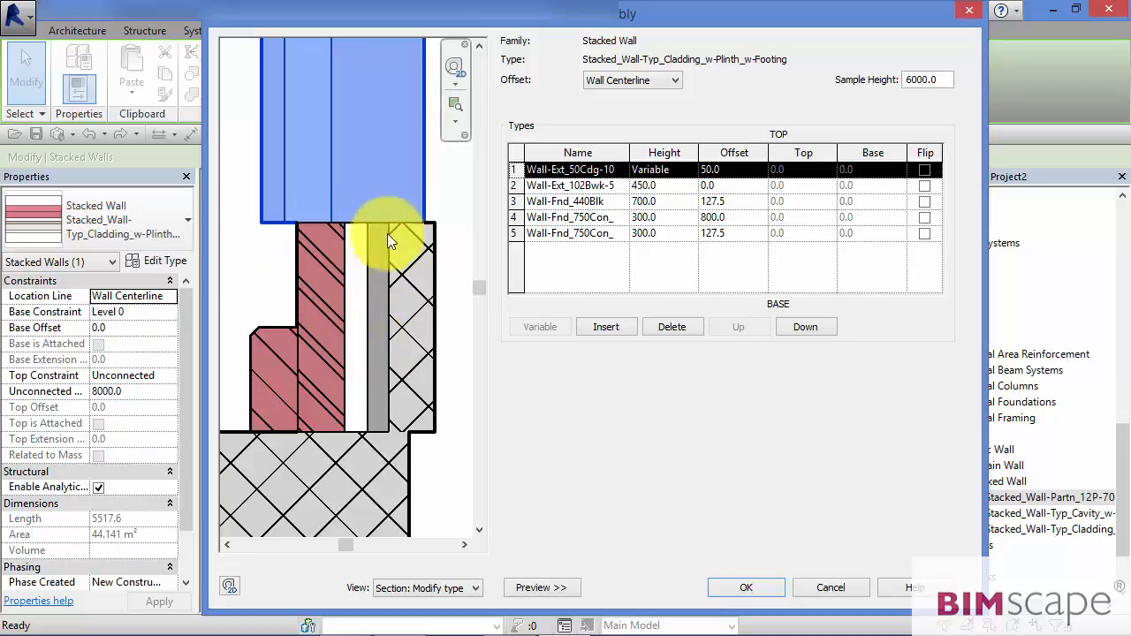
{"action": "mouse_move", "coordinate": [375, 225]}
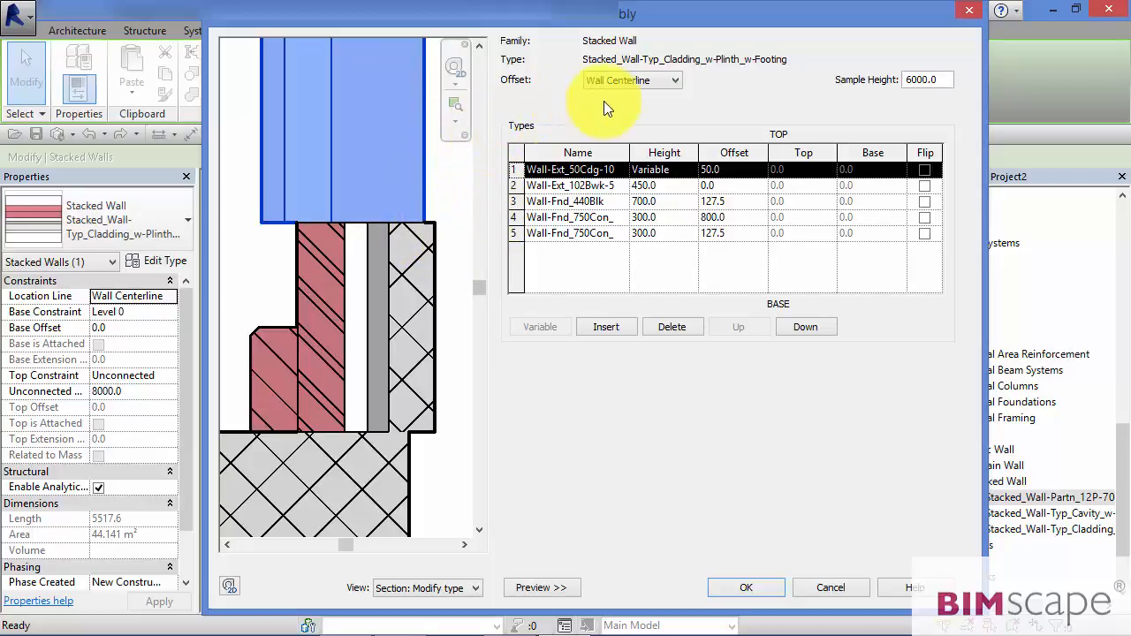
{"action": "mouse_move", "coordinate": [789, 207]}
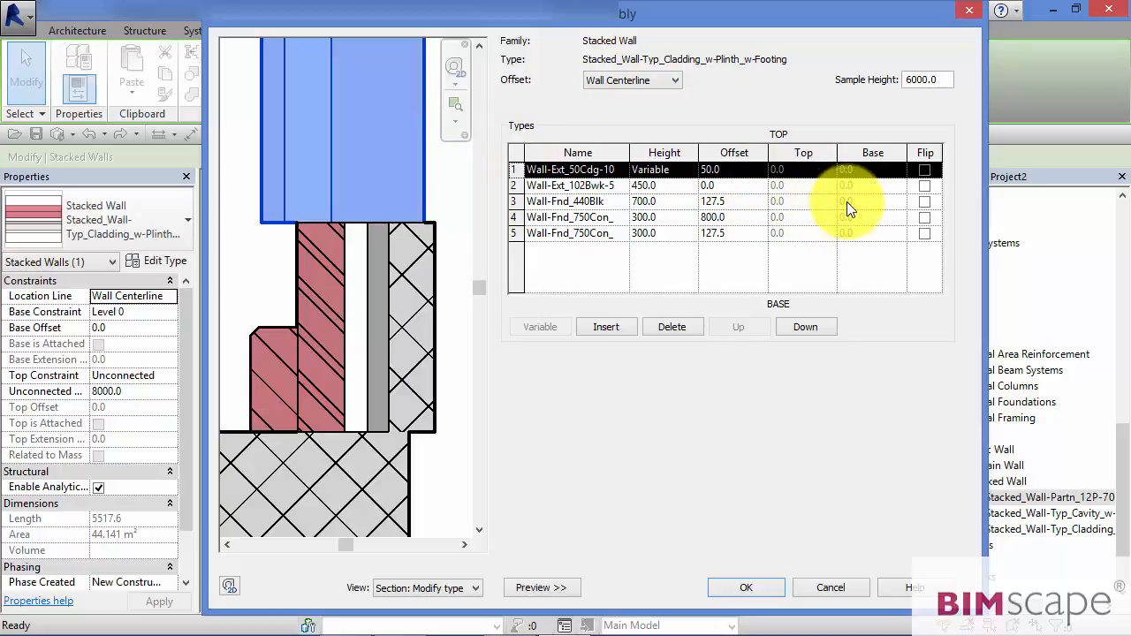
{"action": "mouse_move", "coordinate": [875, 199]}
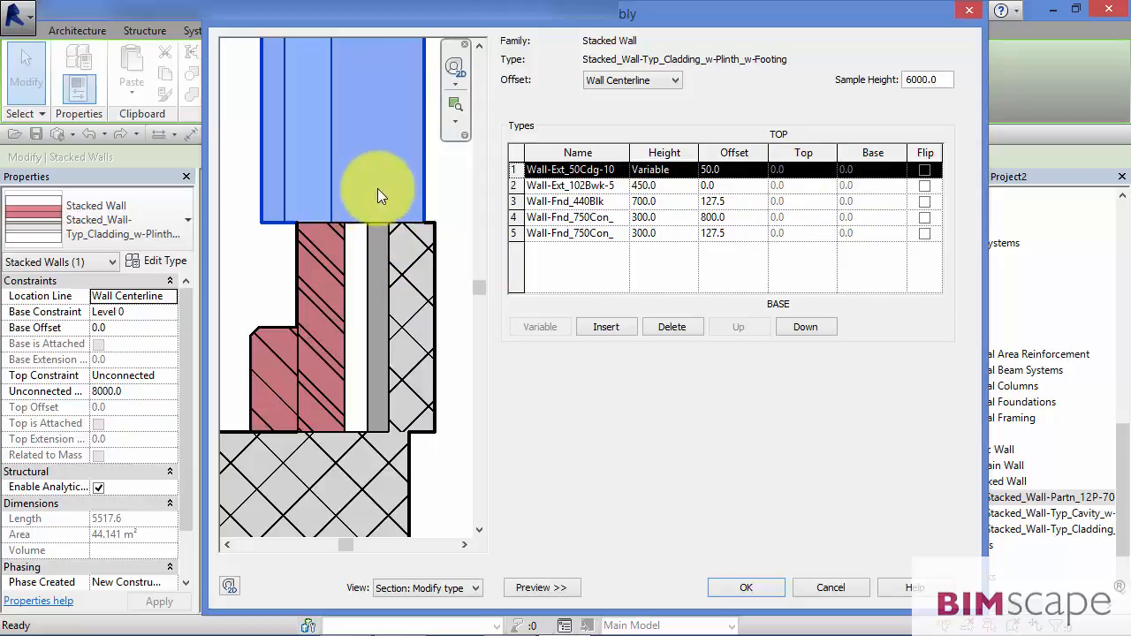
{"action": "mouse_move", "coordinate": [367, 247]}
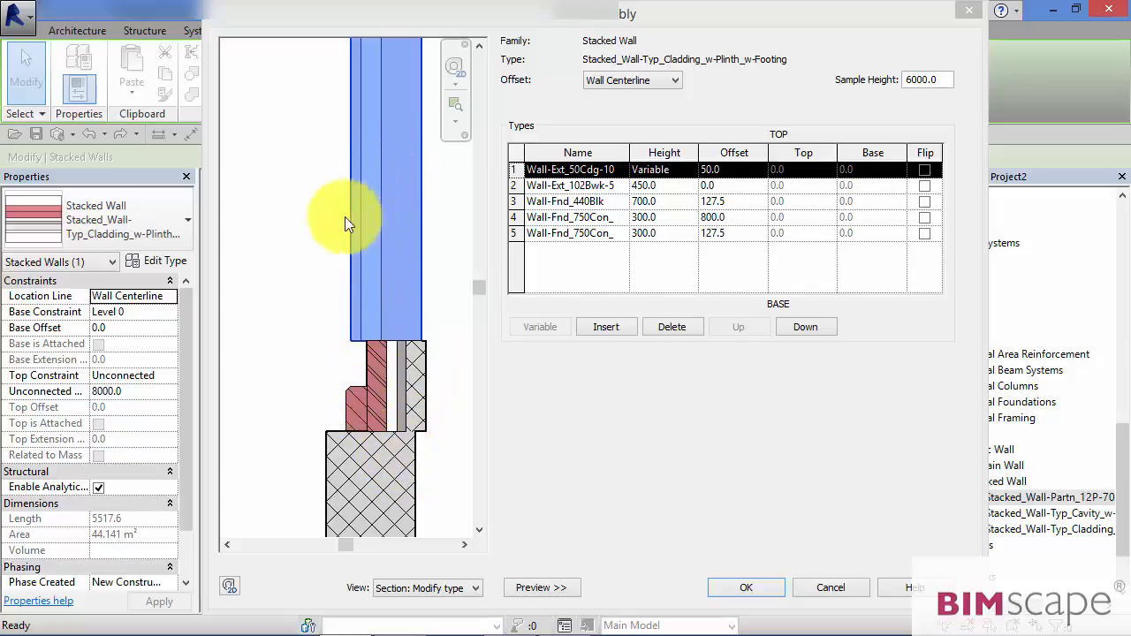
- Tick Flip on the Wall-Ext_102Bwk-5 sub-wall in row 2
{"action": "left_click", "coordinate": [570, 232]}
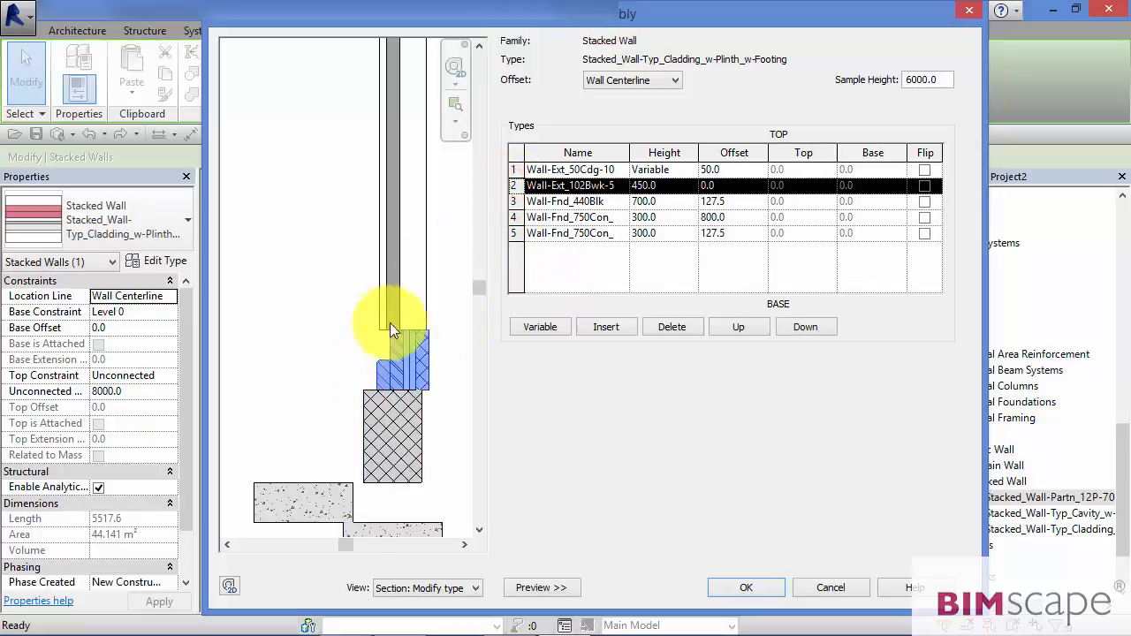
{"action": "left_click", "coordinate": [925, 185]}
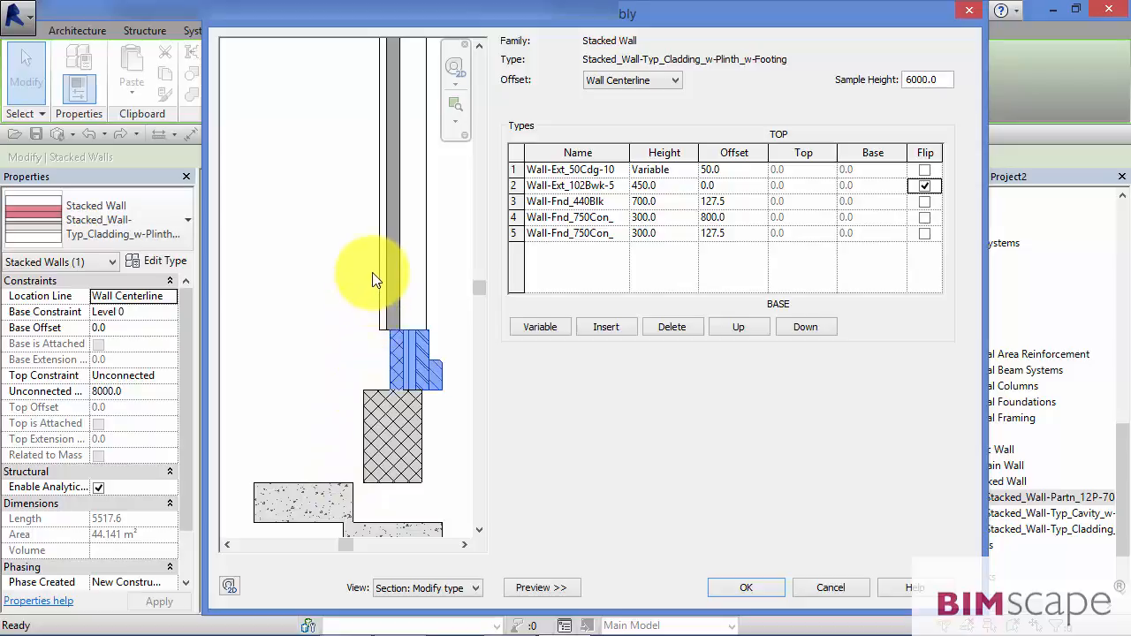
{"action": "mouse_move", "coordinate": [341, 215]}
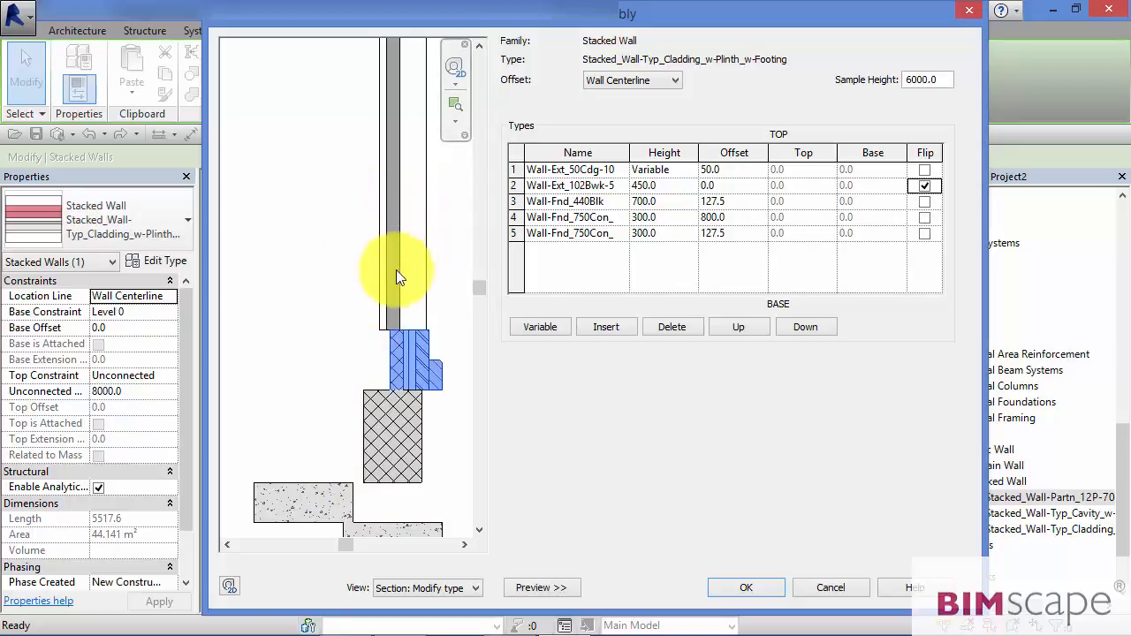
{"action": "mouse_move", "coordinate": [411, 247]}
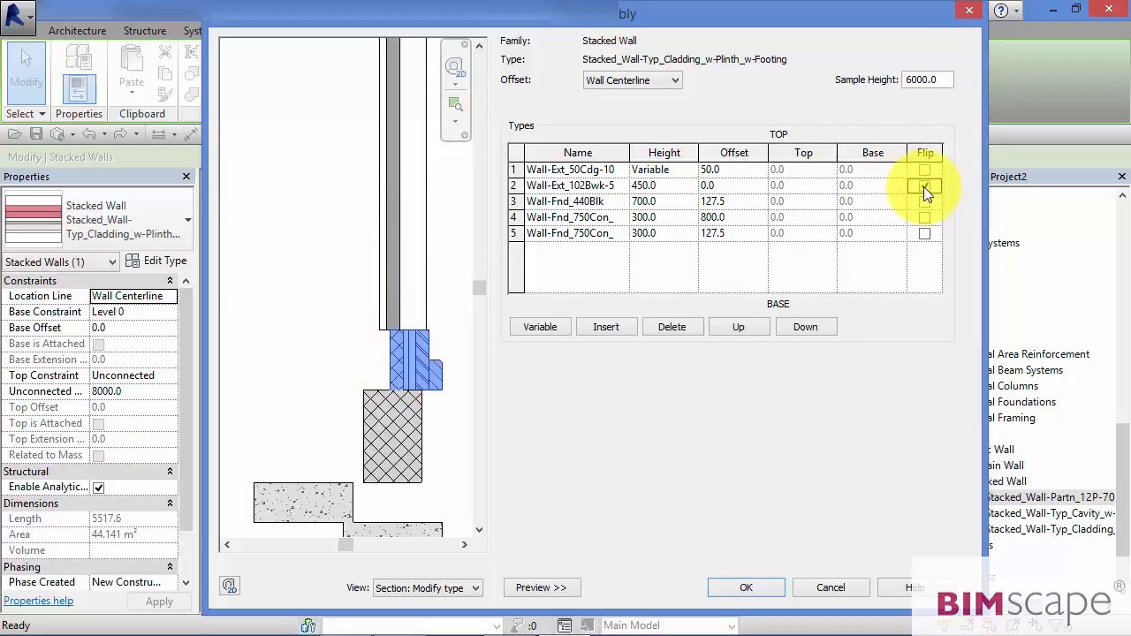
{"action": "left_click", "coordinate": [924, 185]}
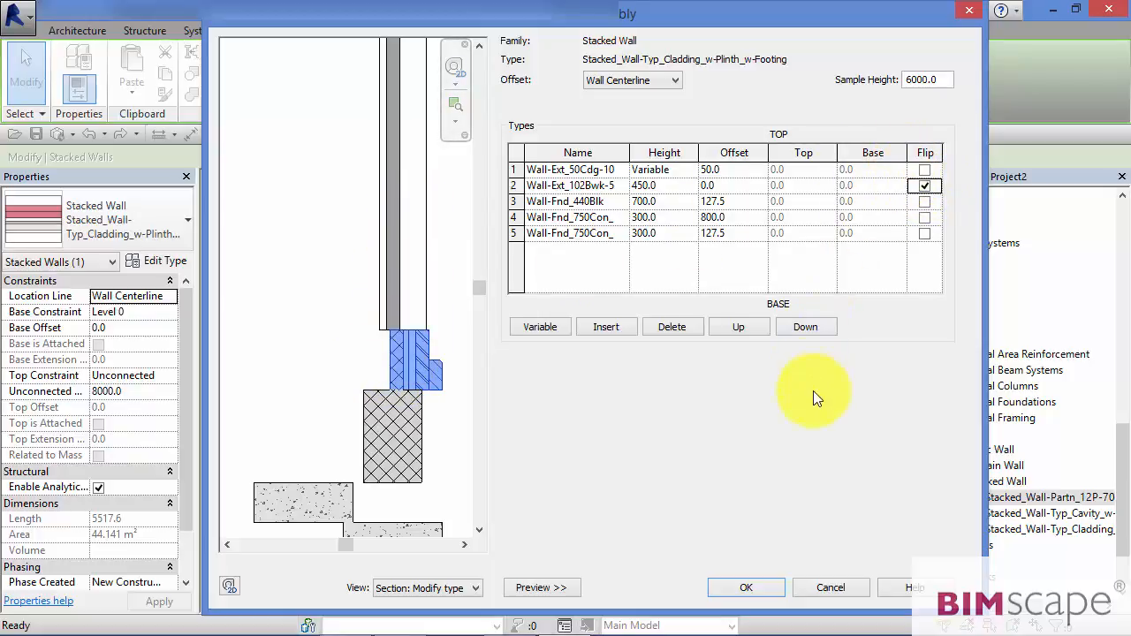